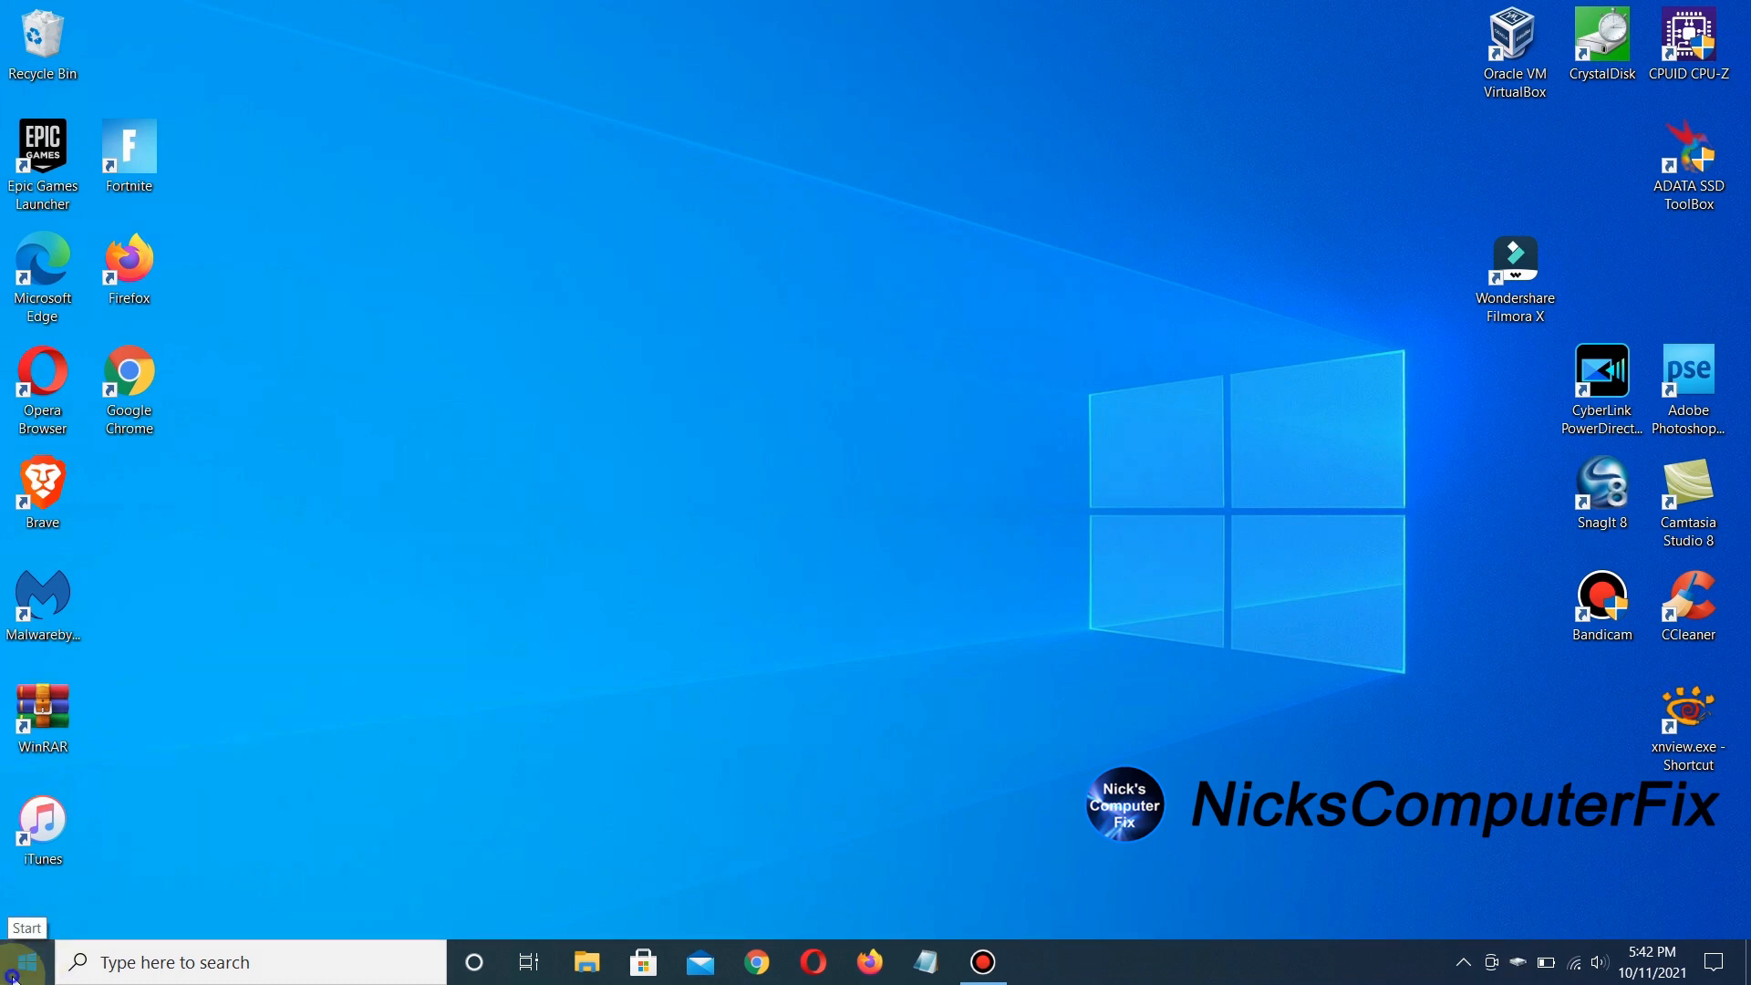
# Launch Settings from the Start menu to reach its home page of categories.
pyautogui.click(15, 978)
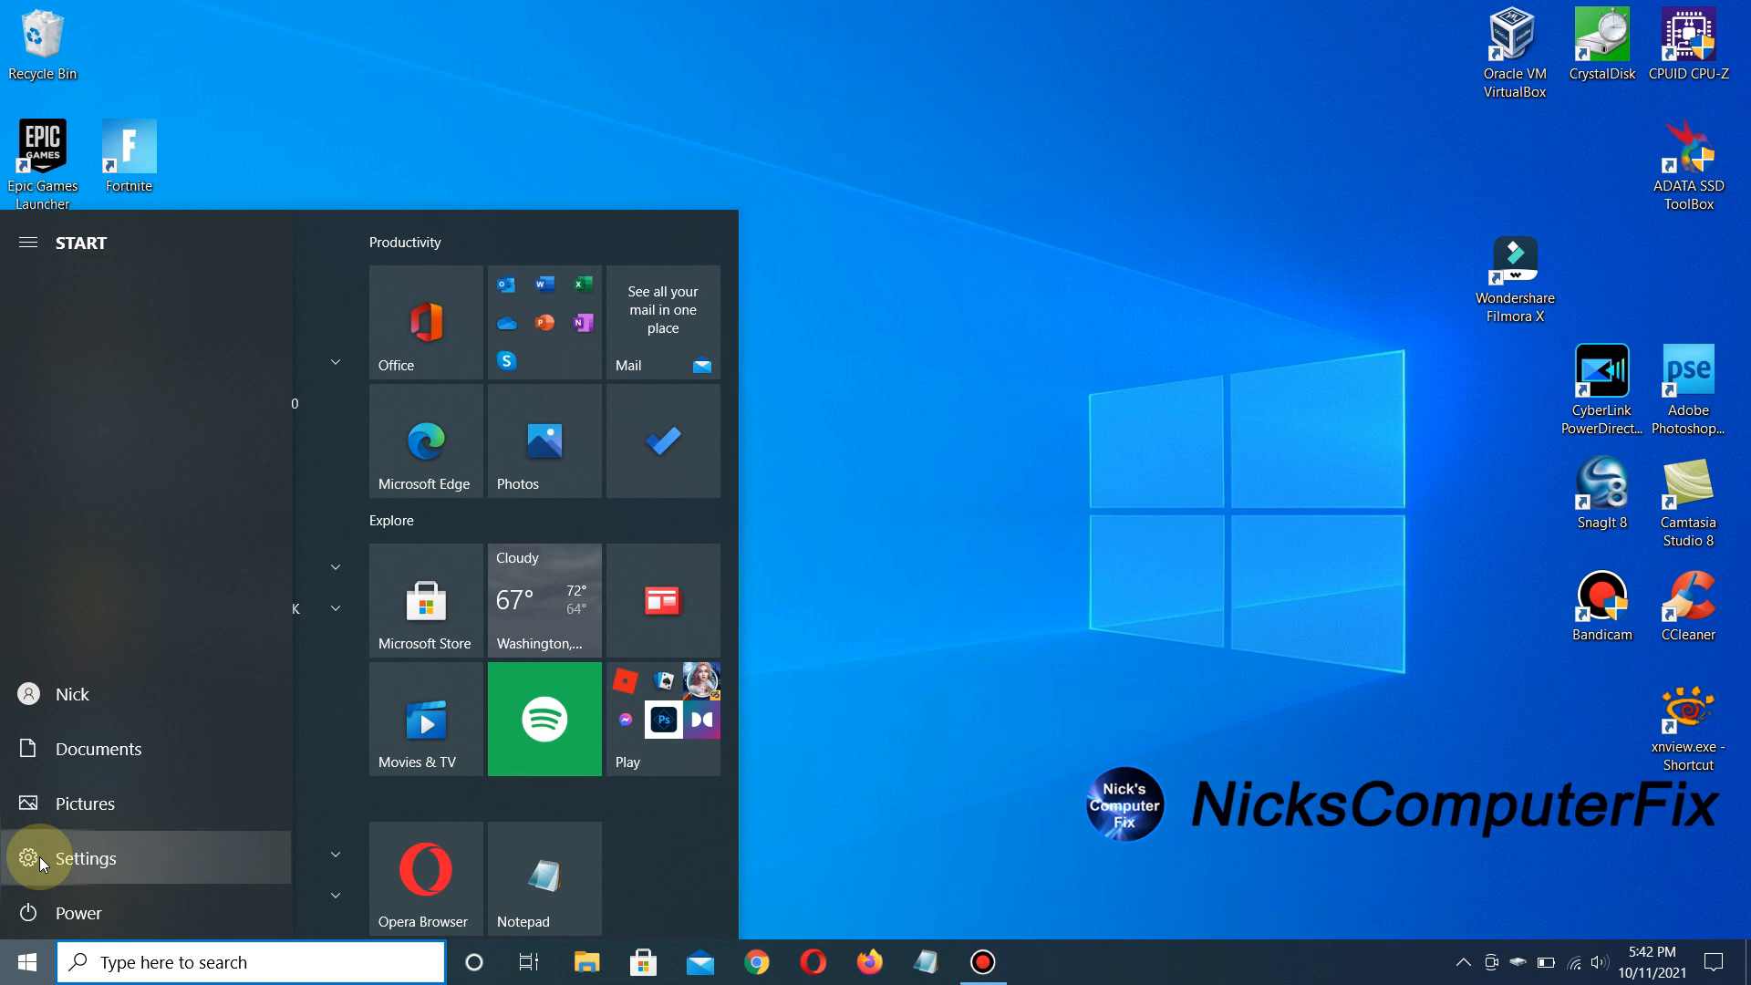
pyautogui.click(40, 858)
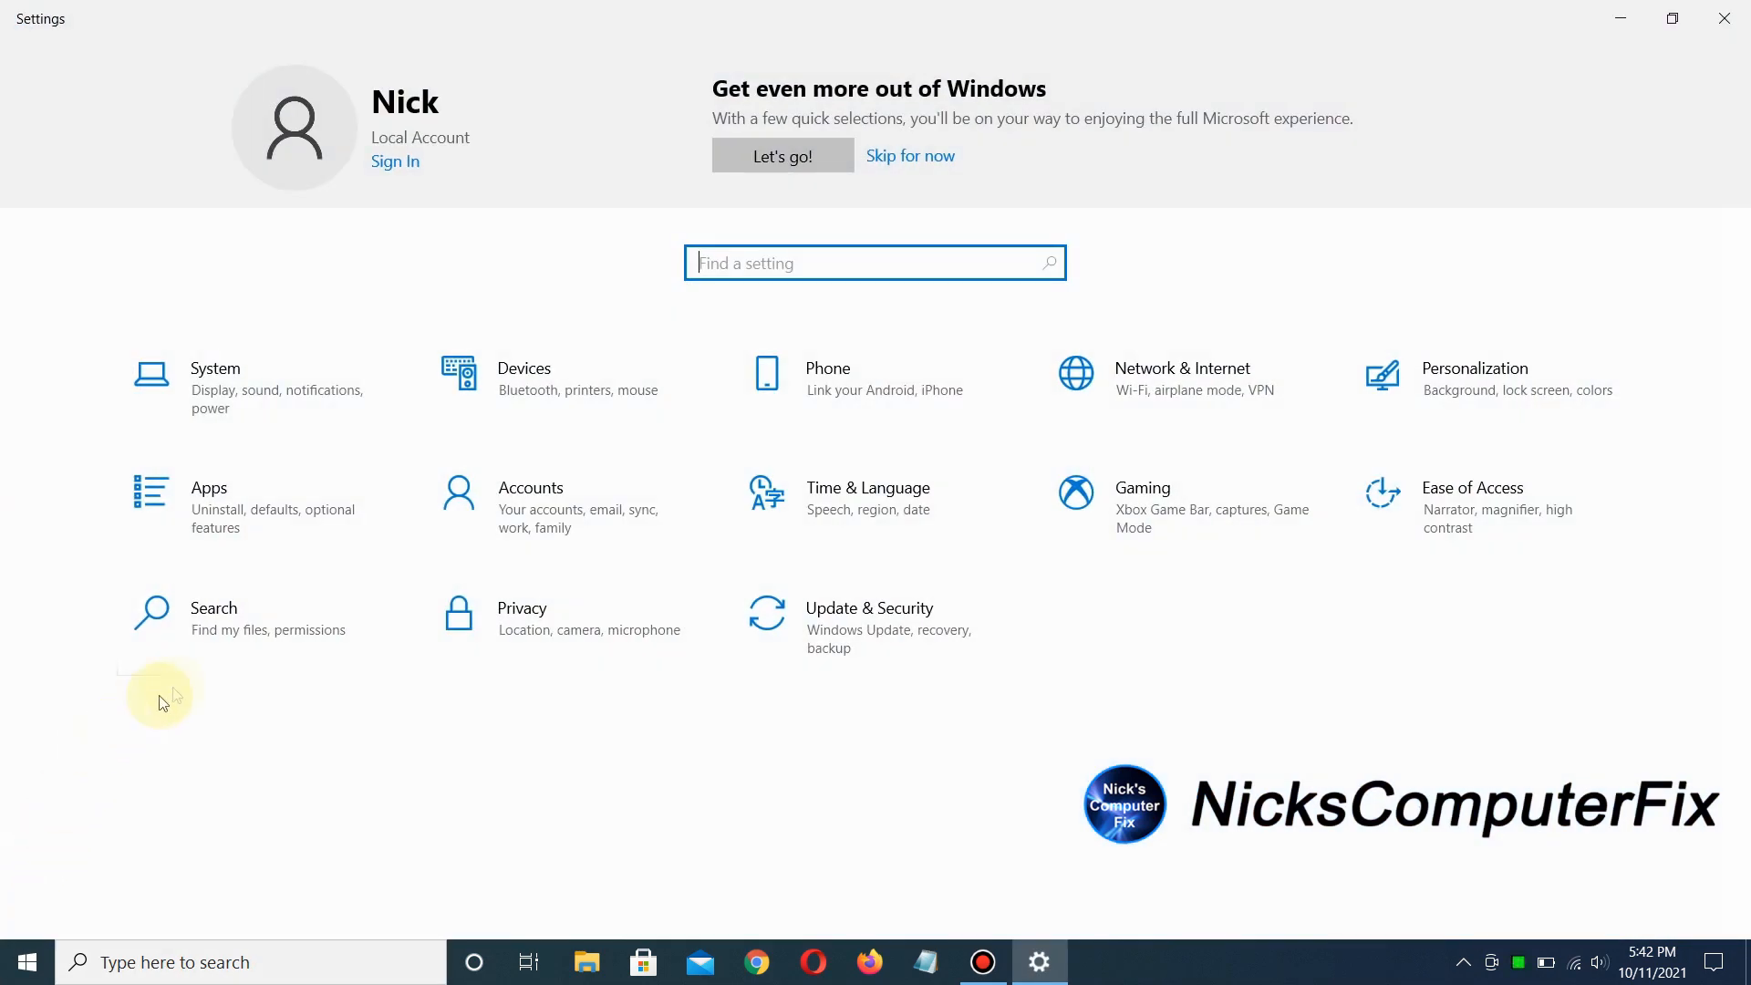
pyautogui.moveTo(1091, 635)
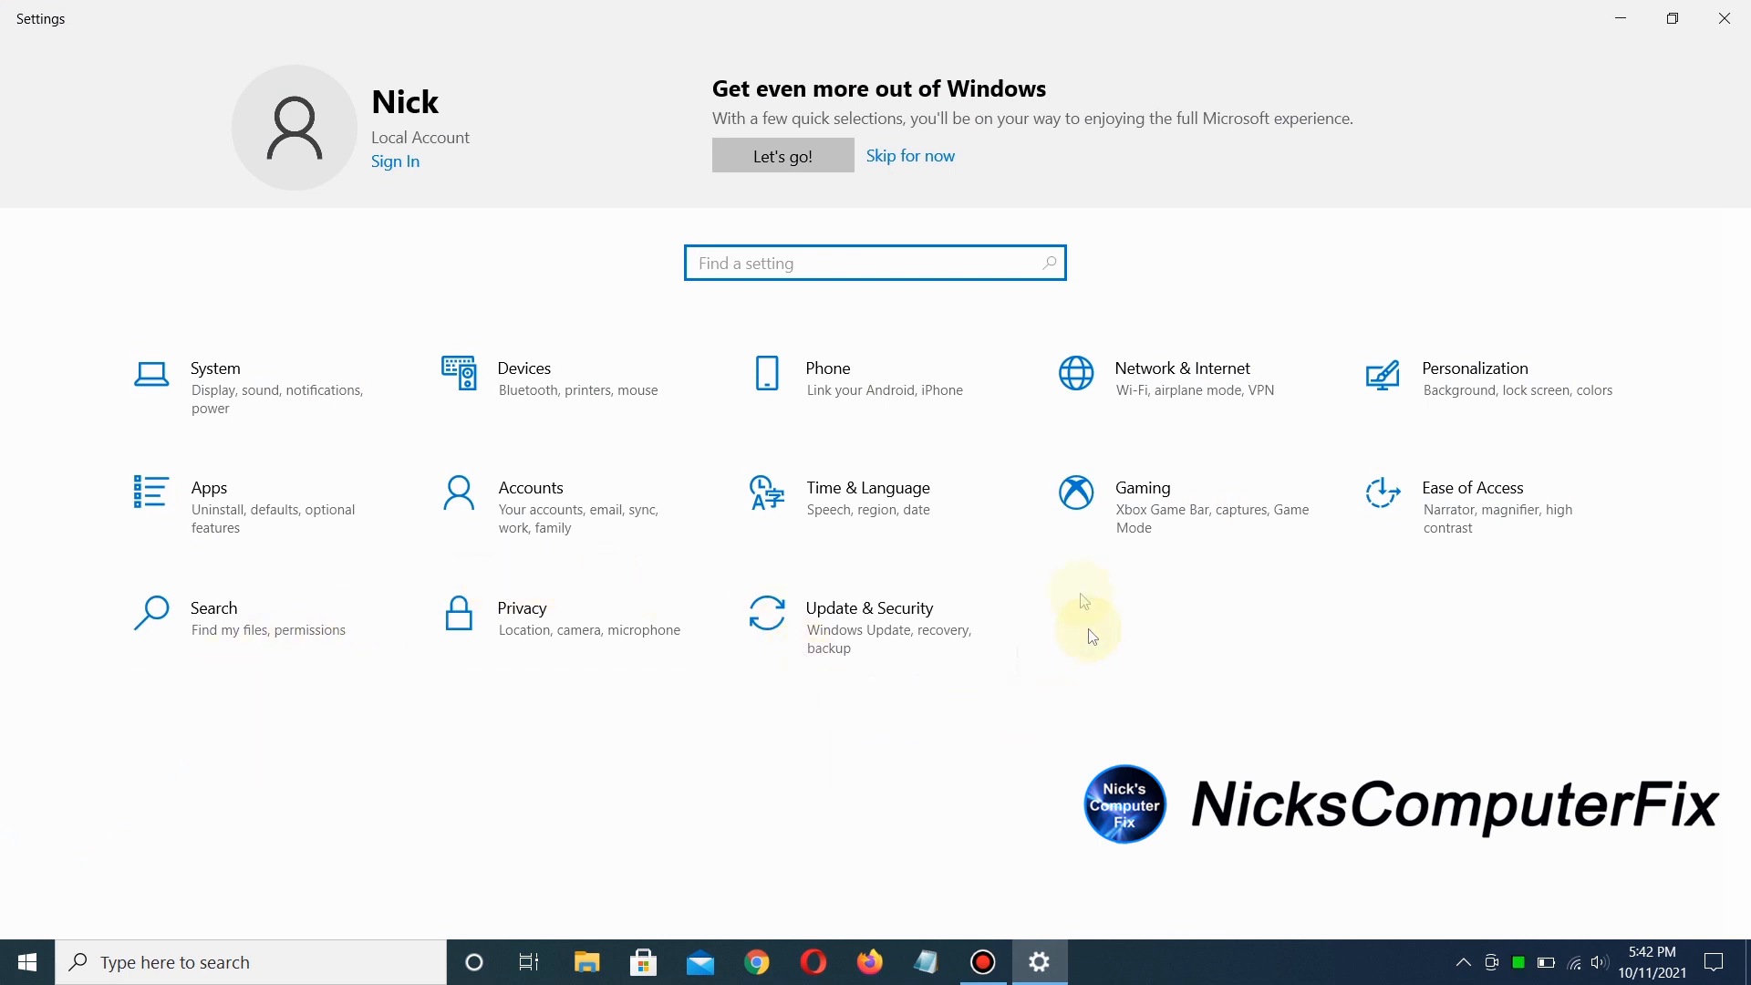
pyautogui.moveTo(888, 639)
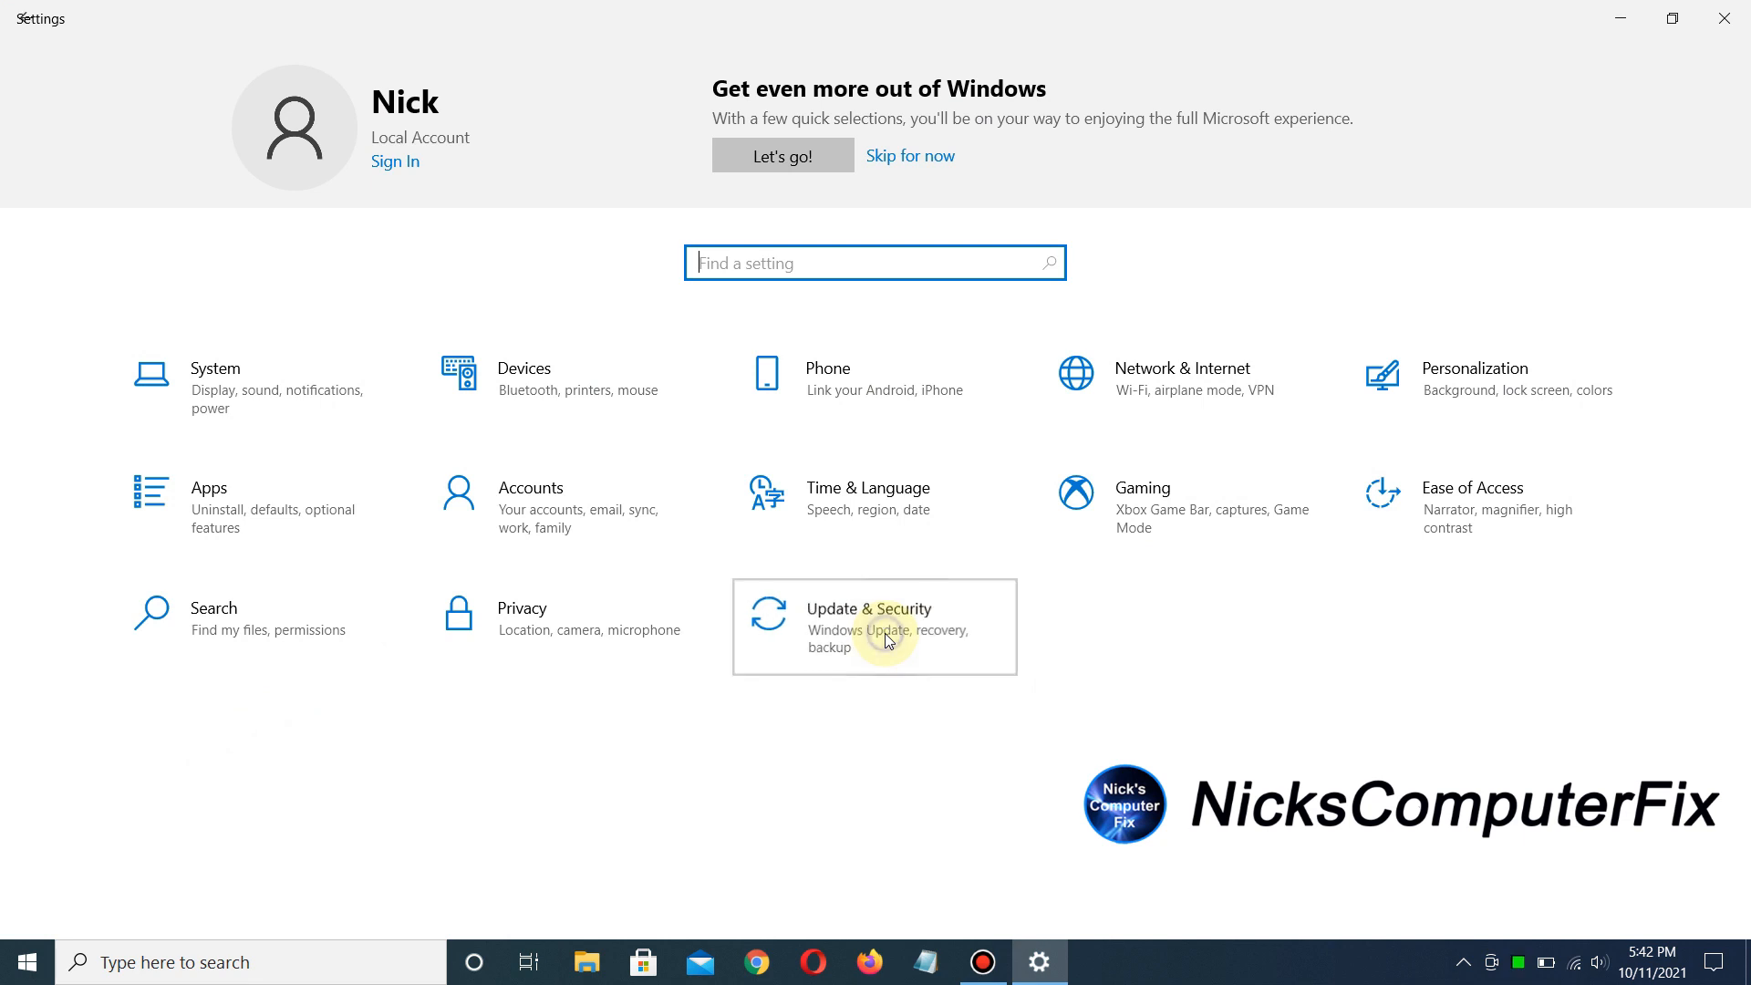
# Run a fresh Check for updates under Update & Security, confirming the PC is up to date.
pyautogui.click(883, 638)
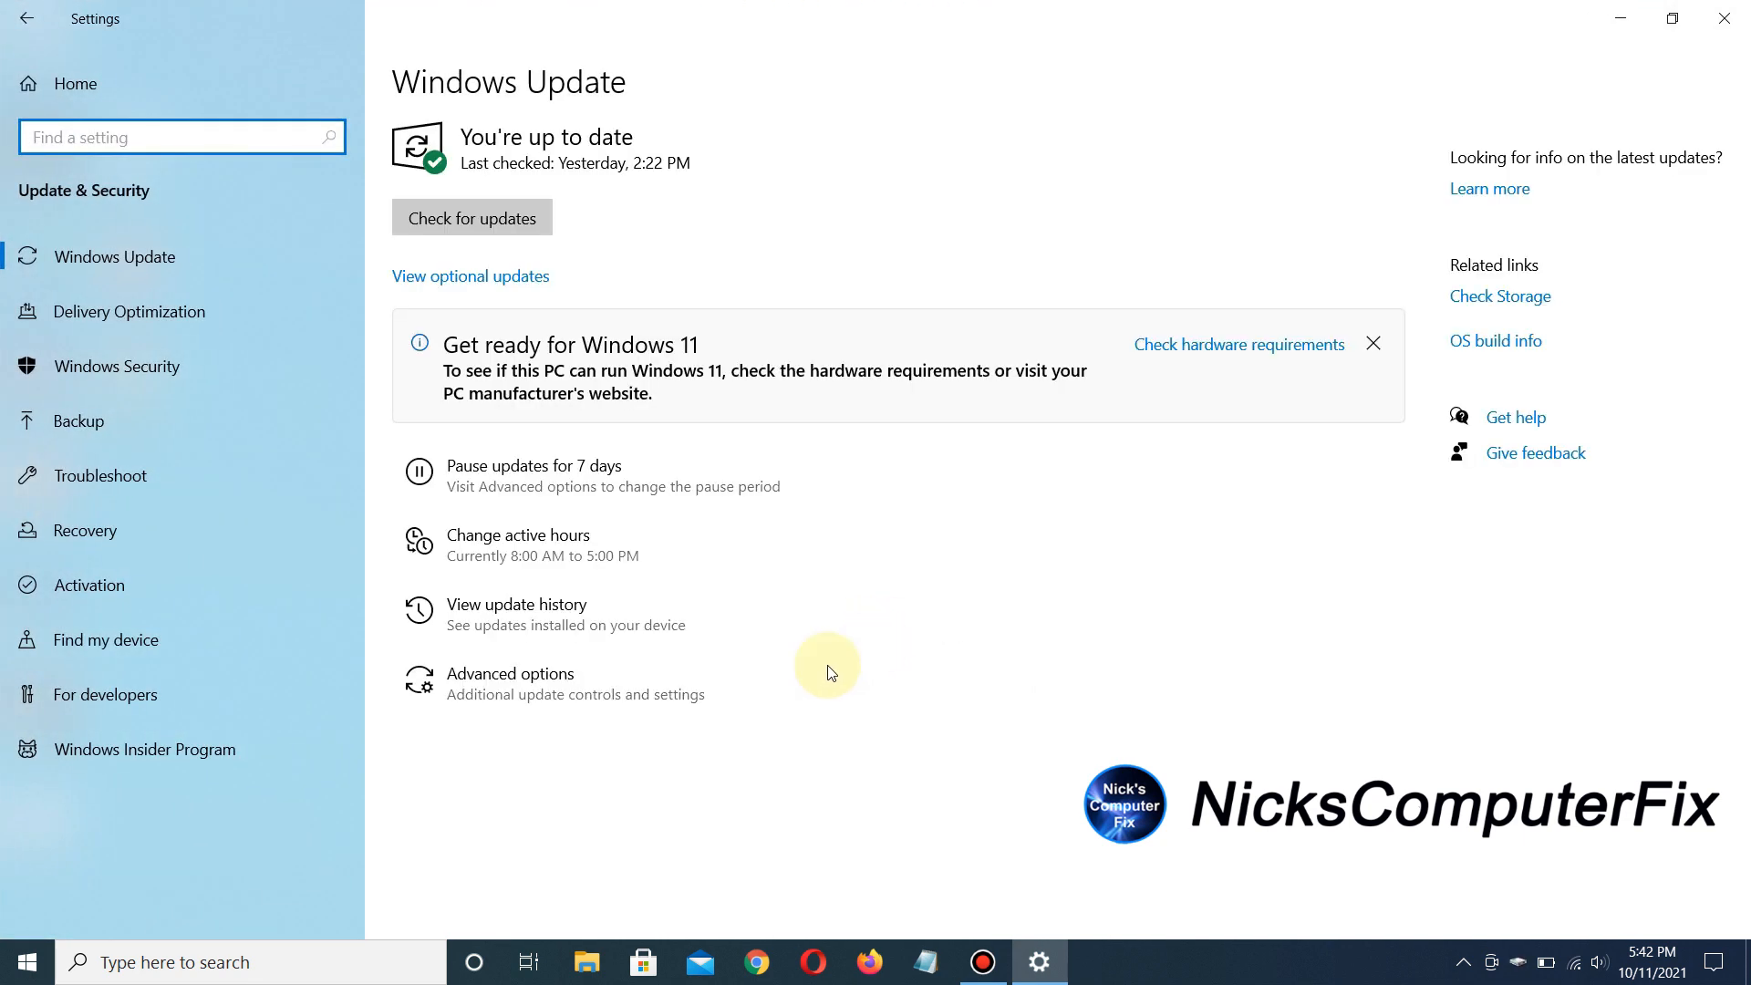
pyautogui.moveTo(878, 507)
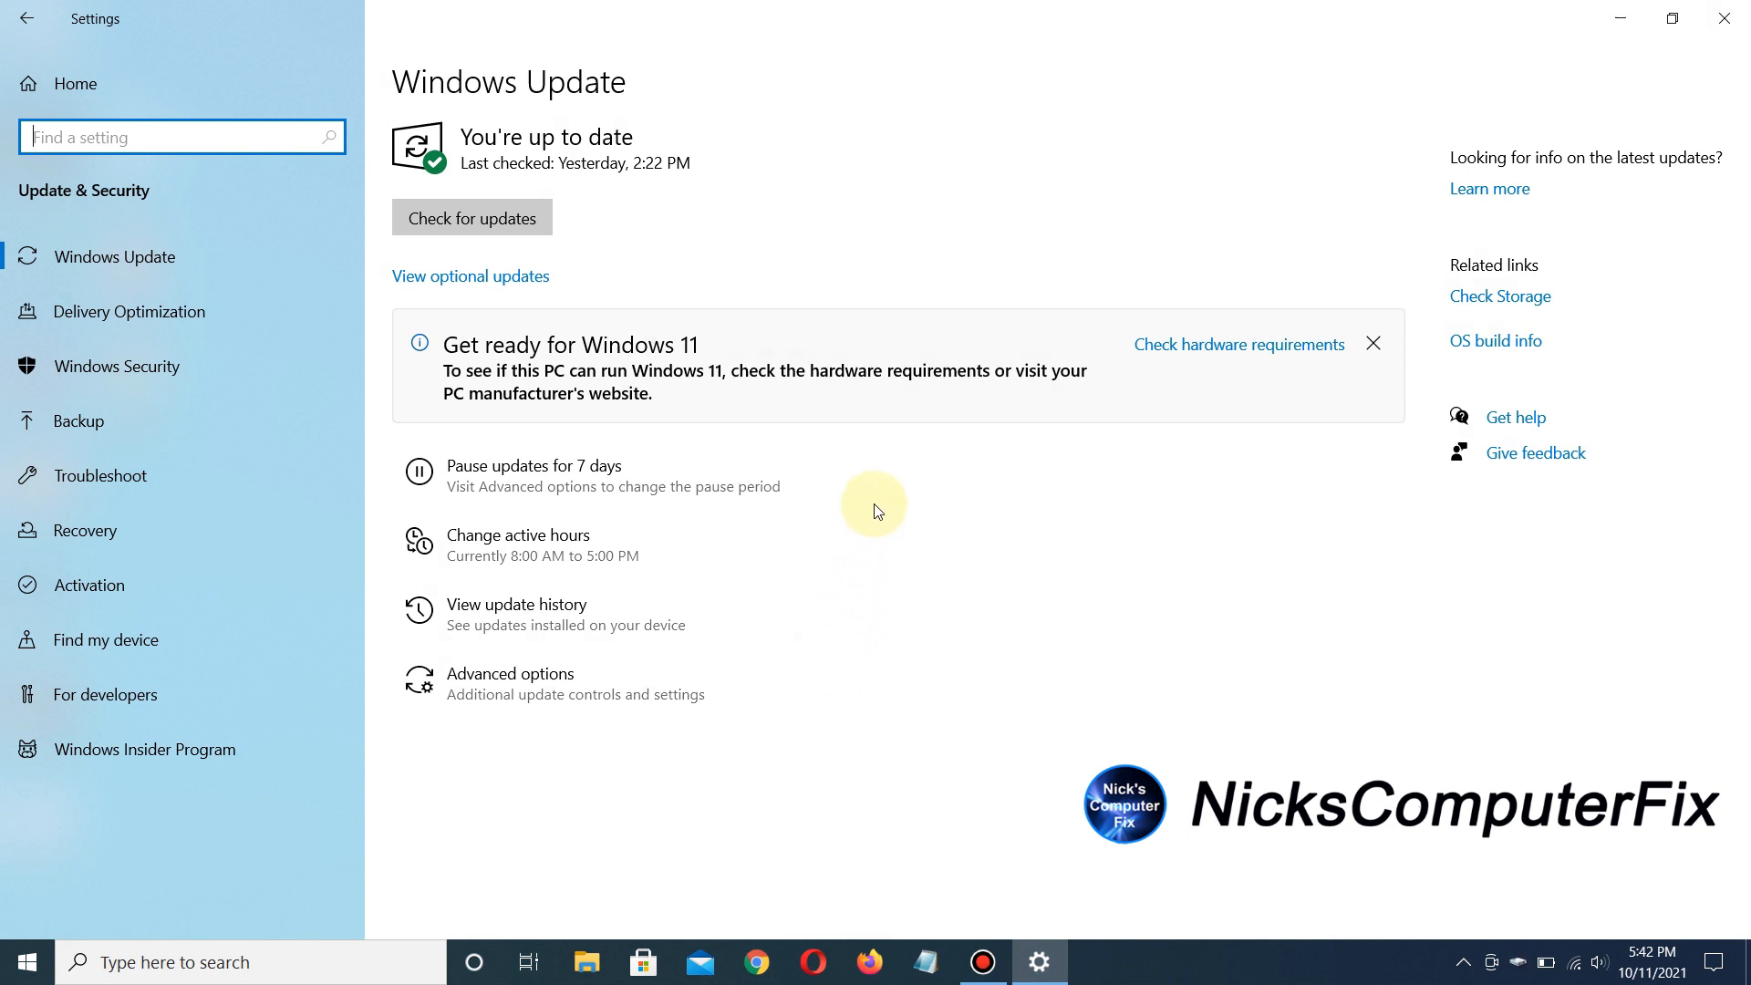
pyautogui.moveTo(886, 438)
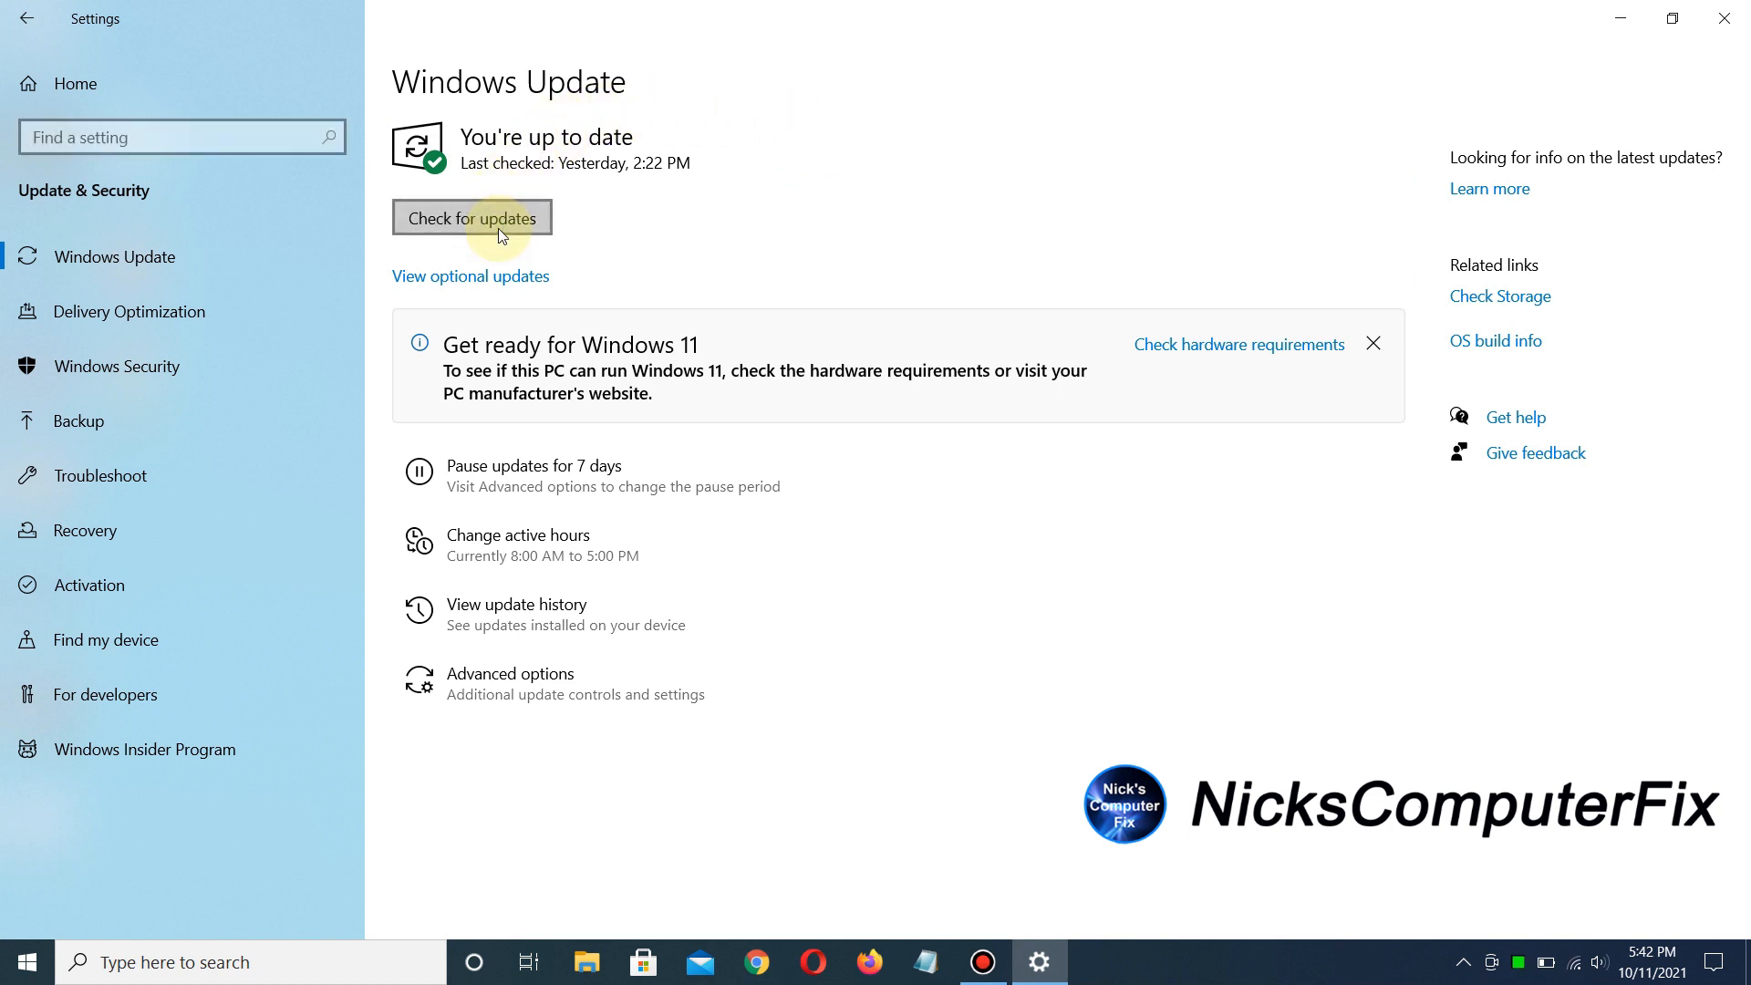
pyautogui.click(471, 217)
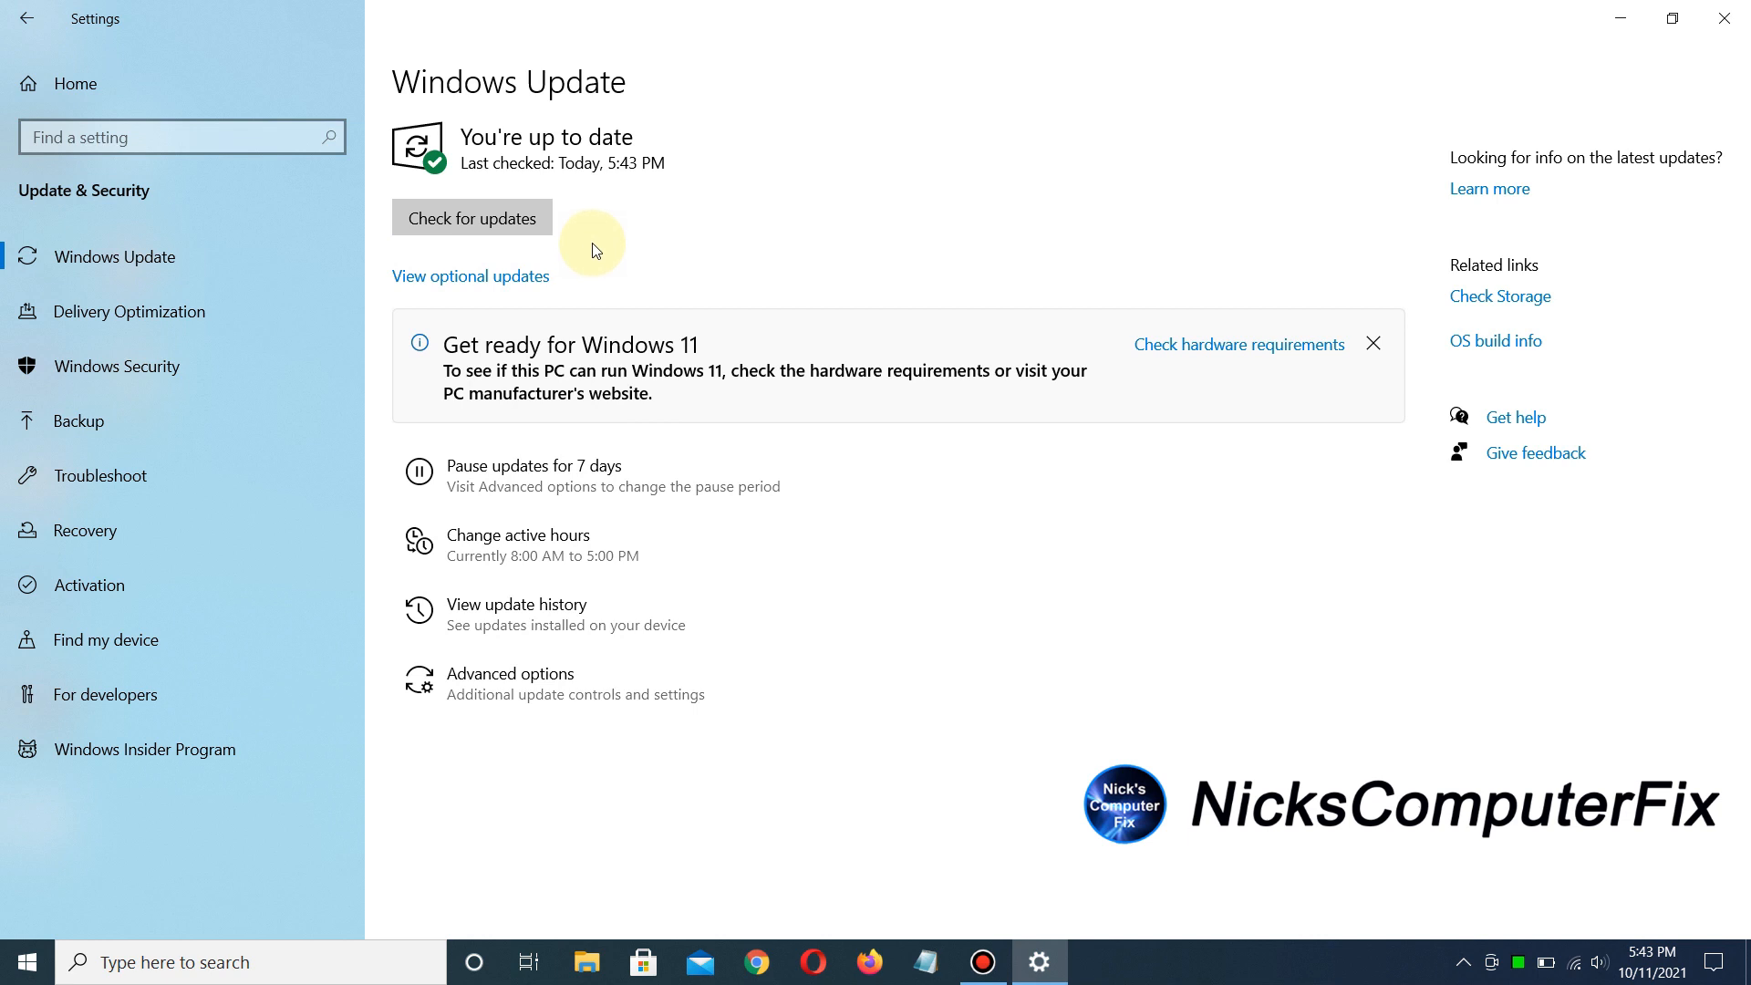
pyautogui.moveTo(627, 179)
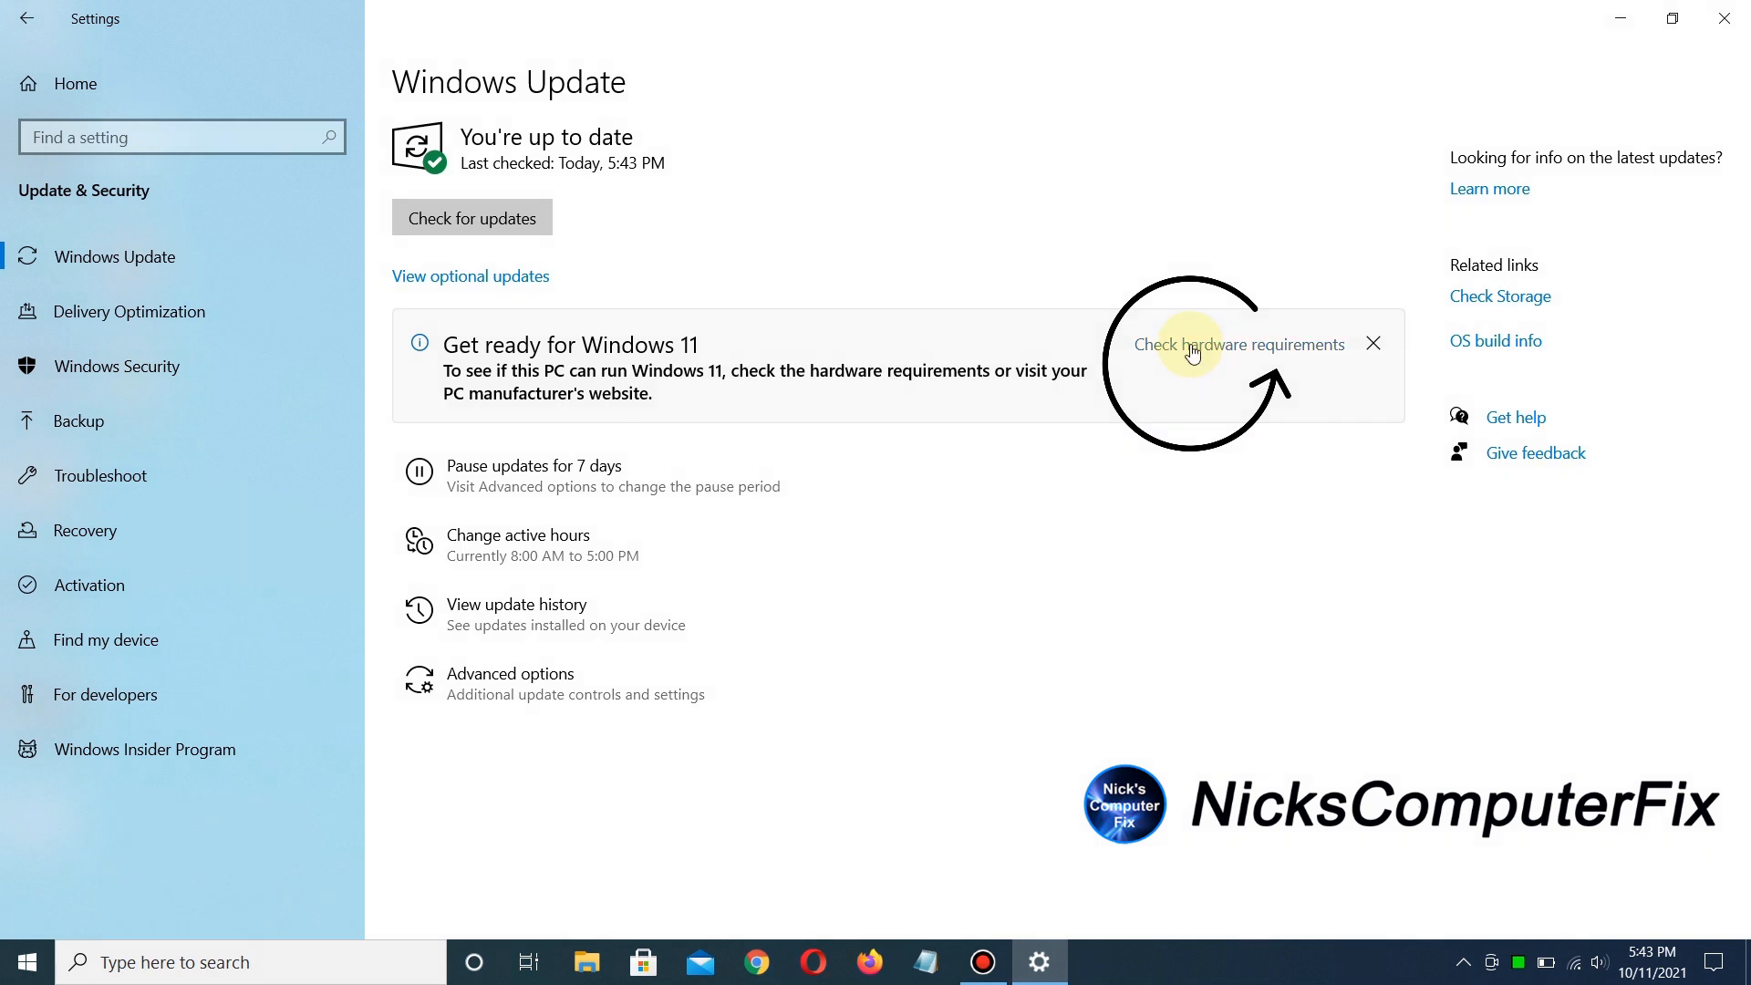
# Follow Check hardware requirements to Microsoft's Windows 11 upgrade page in Firefox.
pyautogui.click(1243, 344)
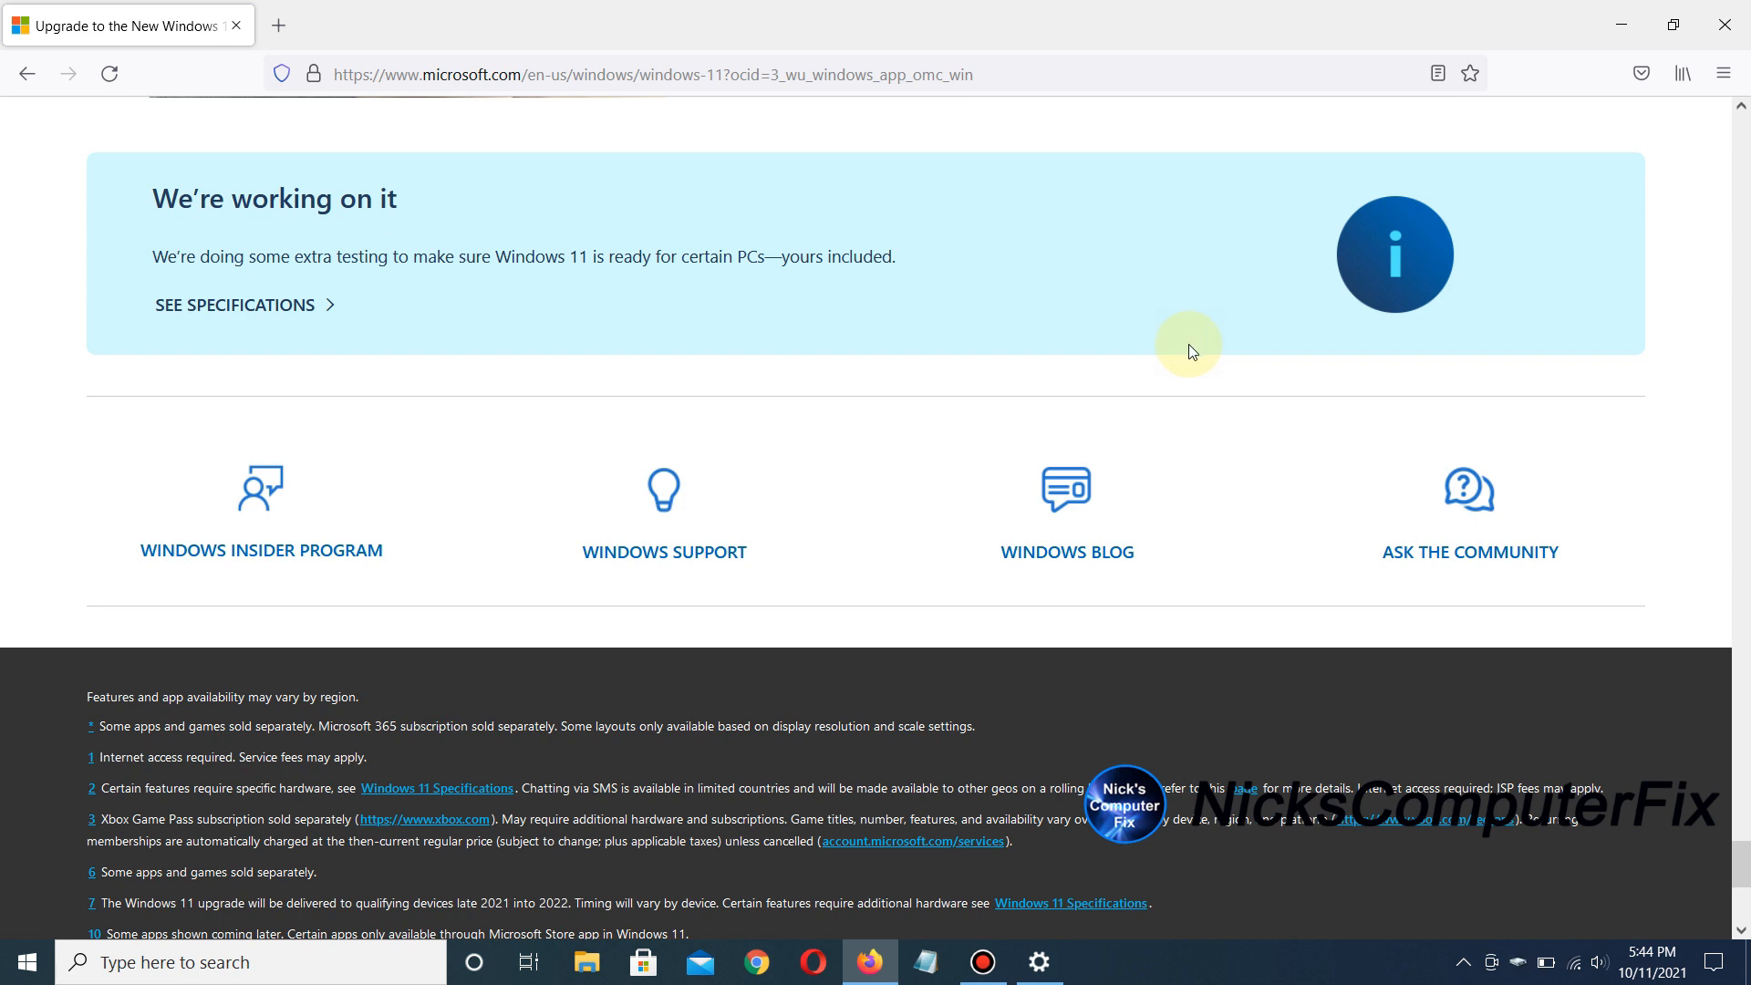
pyautogui.moveTo(810, 47)
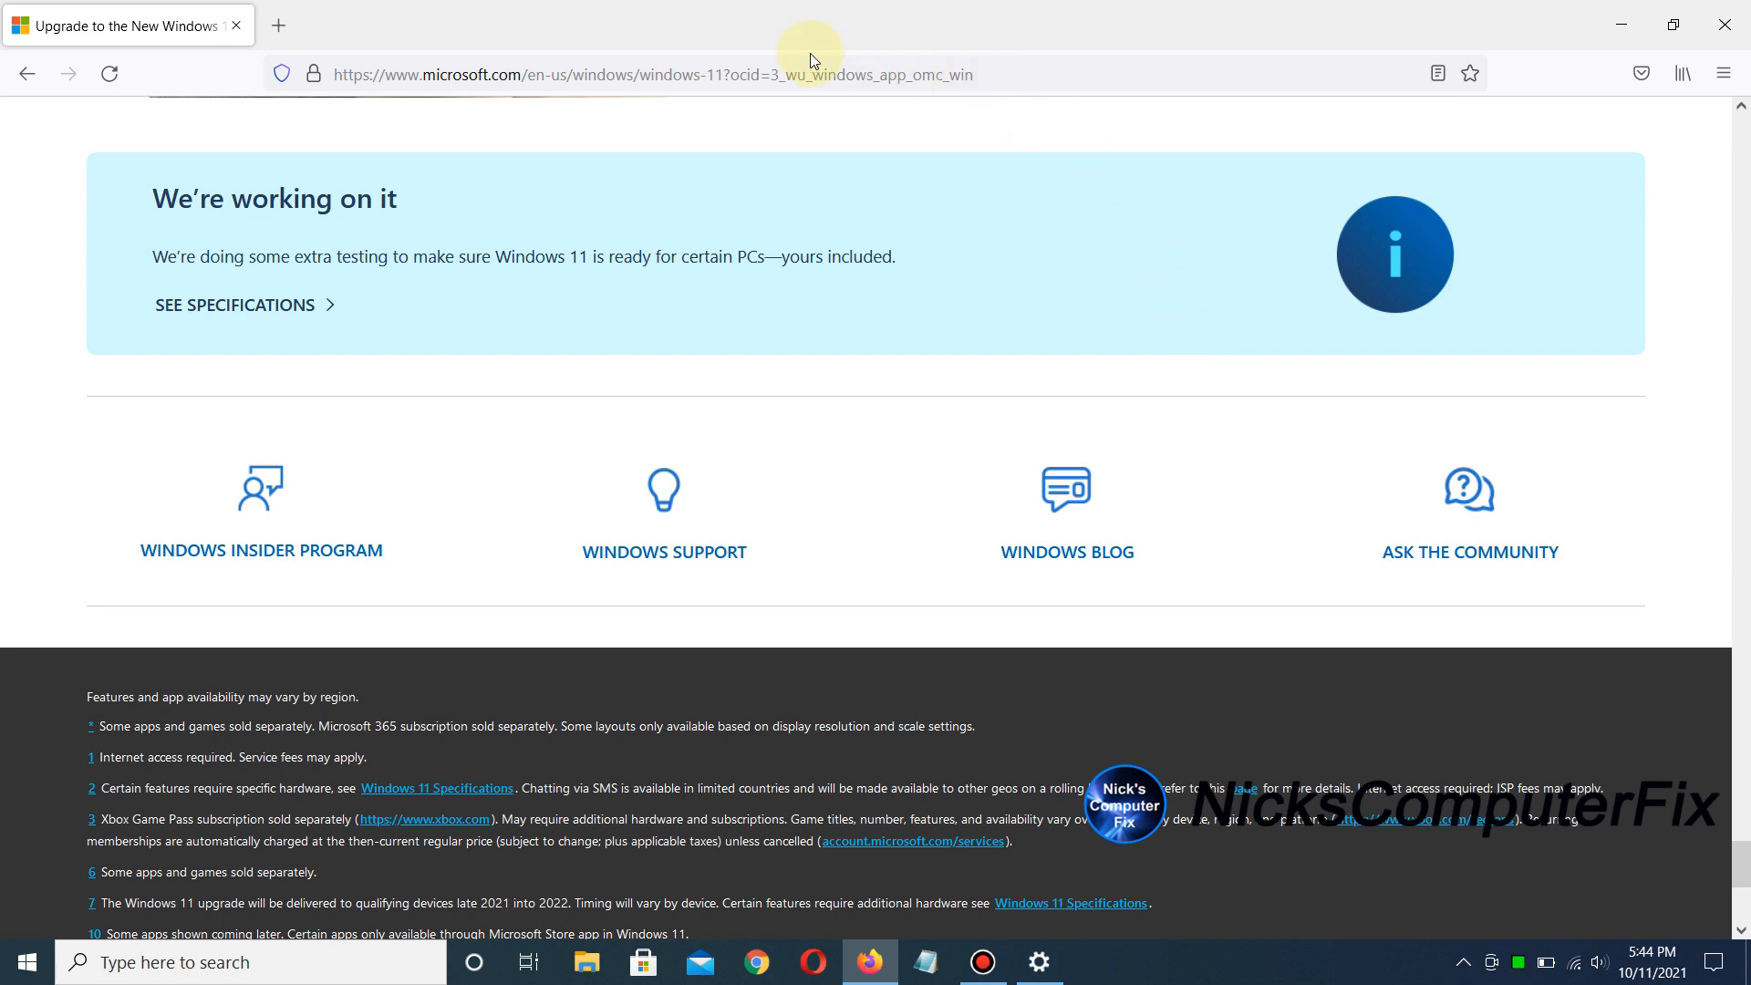
pyautogui.moveTo(263, 308)
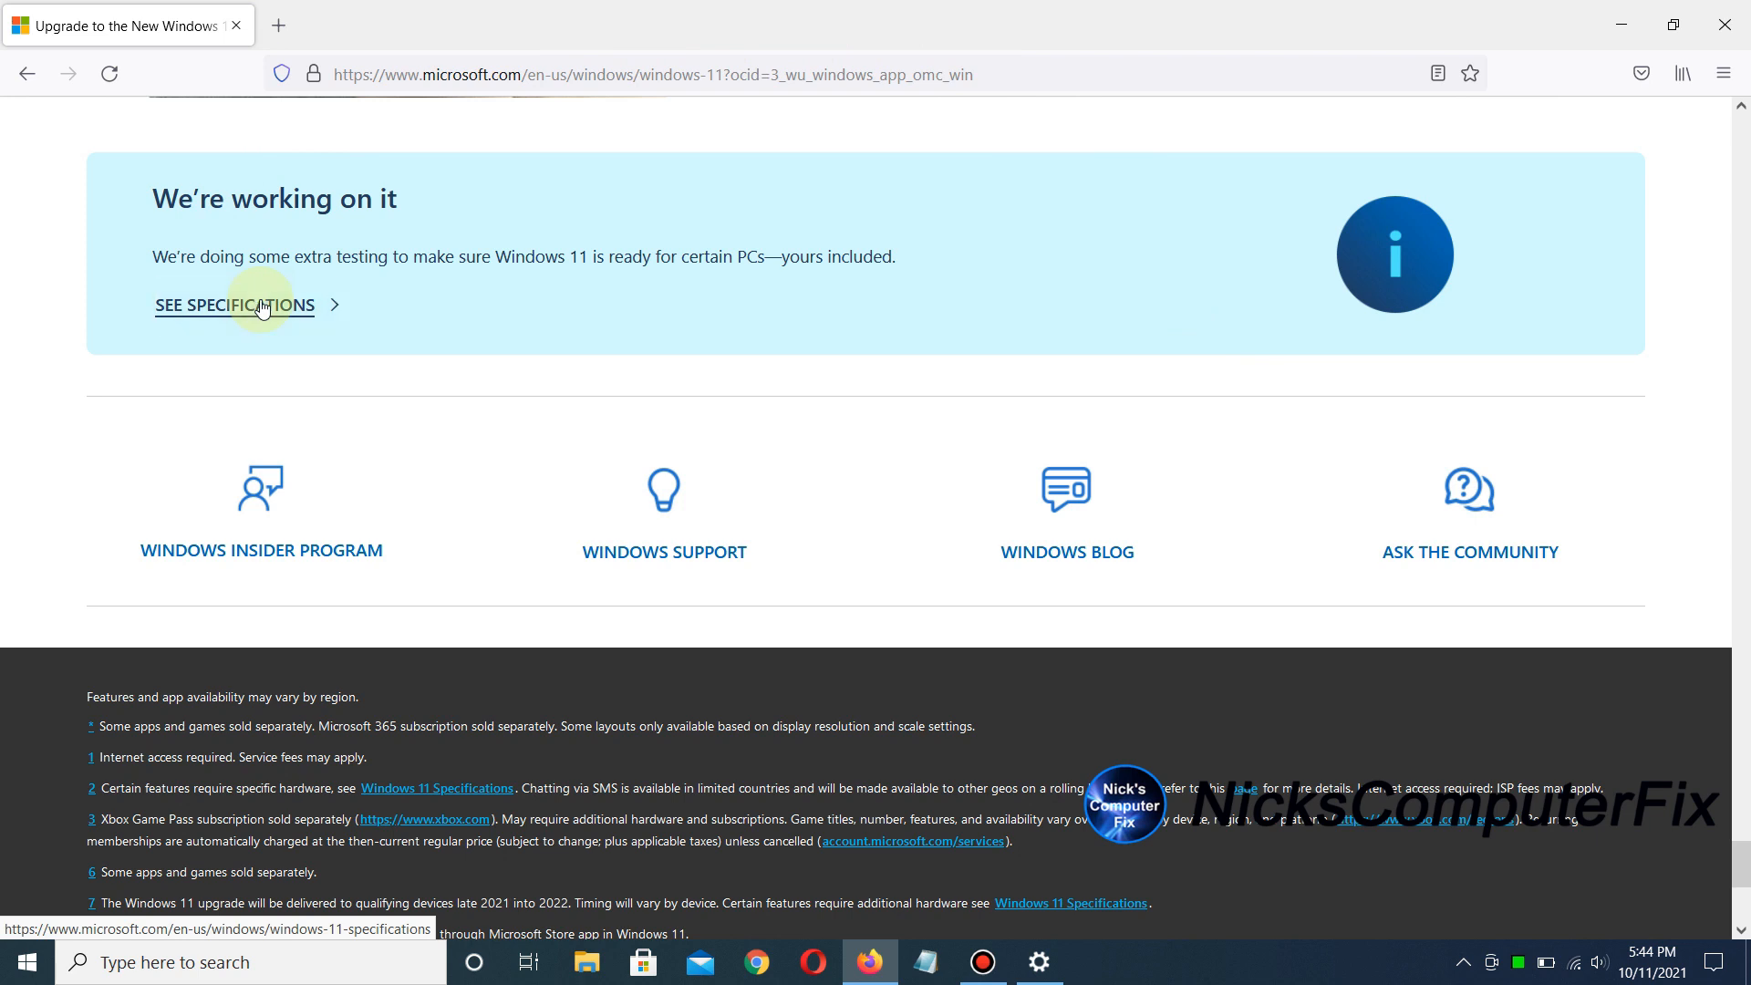
# Read the Windows 11 system requirements table from processor down to internet connection and Microsoft account.
pyautogui.click(233, 306)
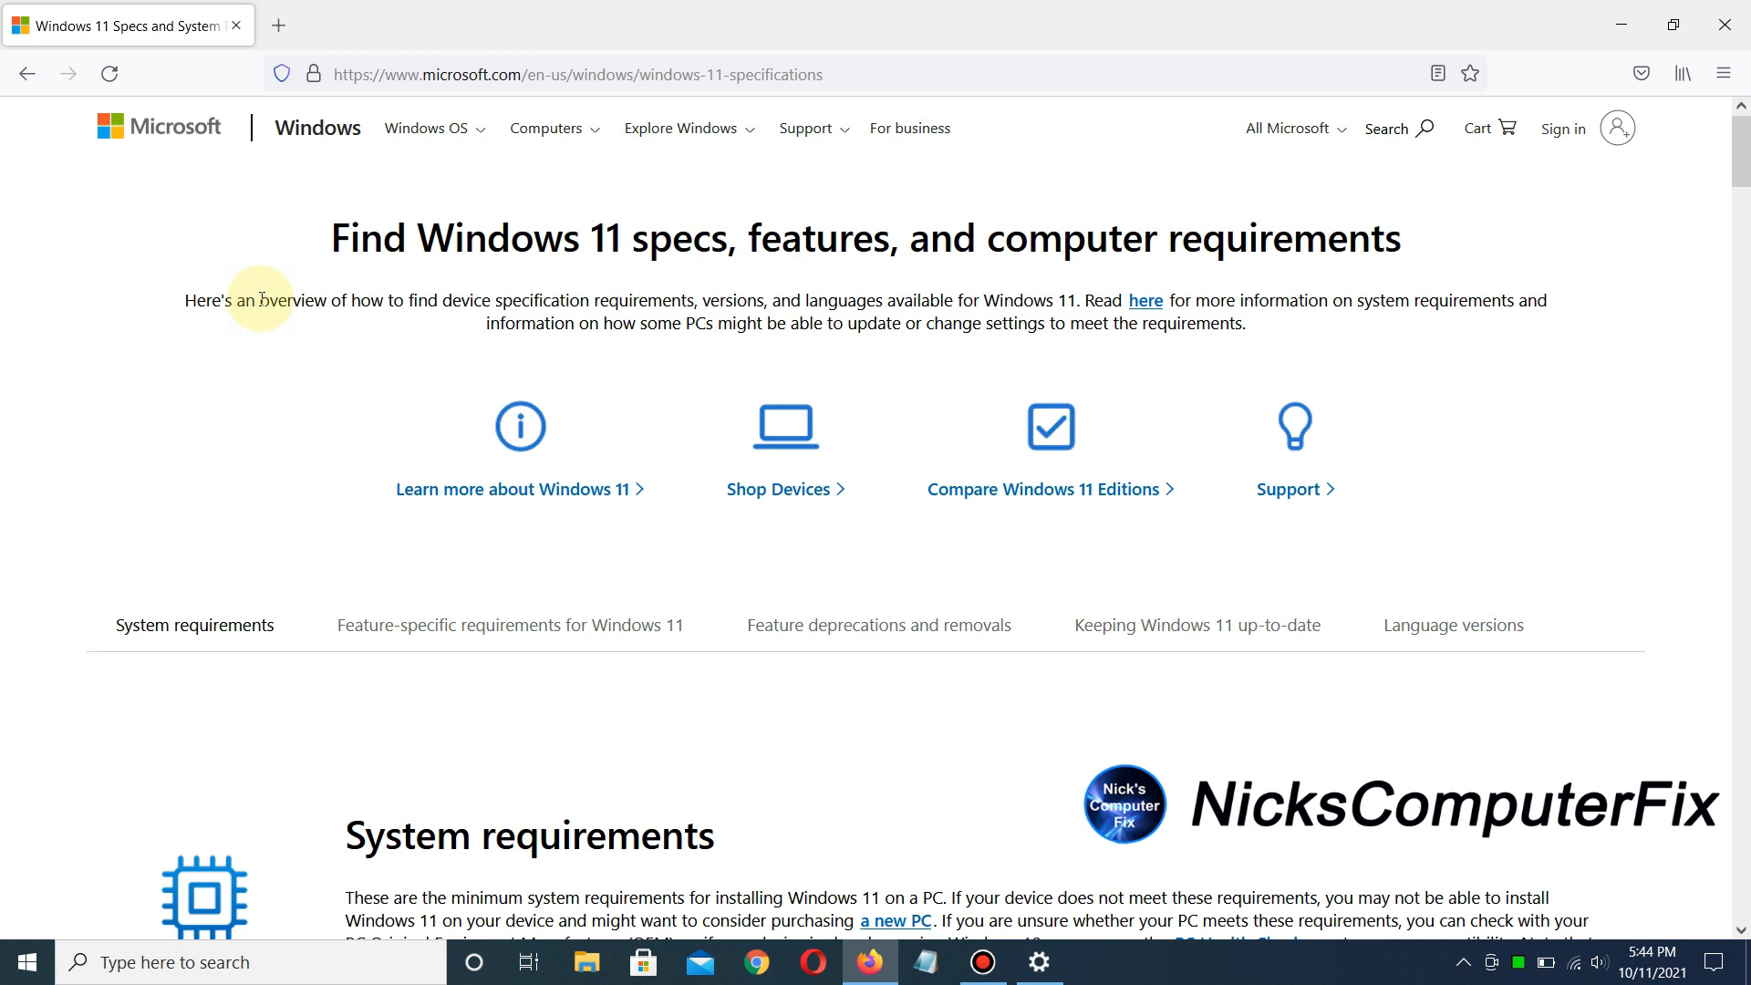
pyautogui.moveTo(262, 299)
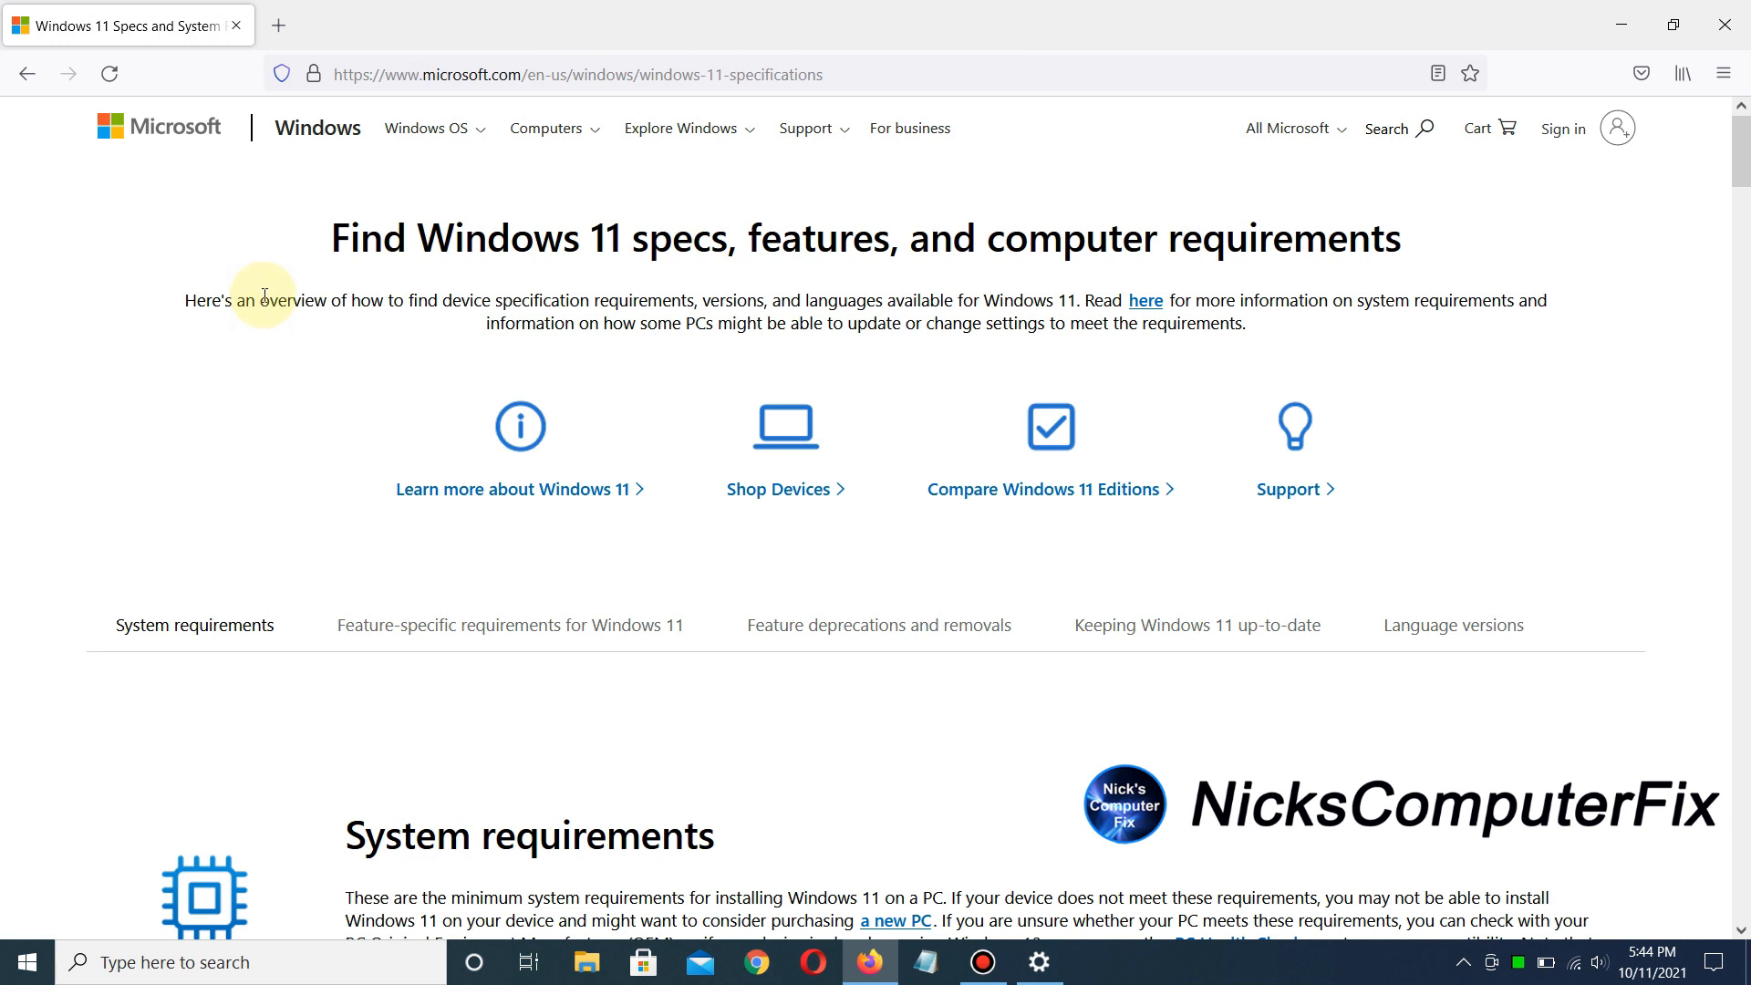
pyautogui.moveTo(551, 262)
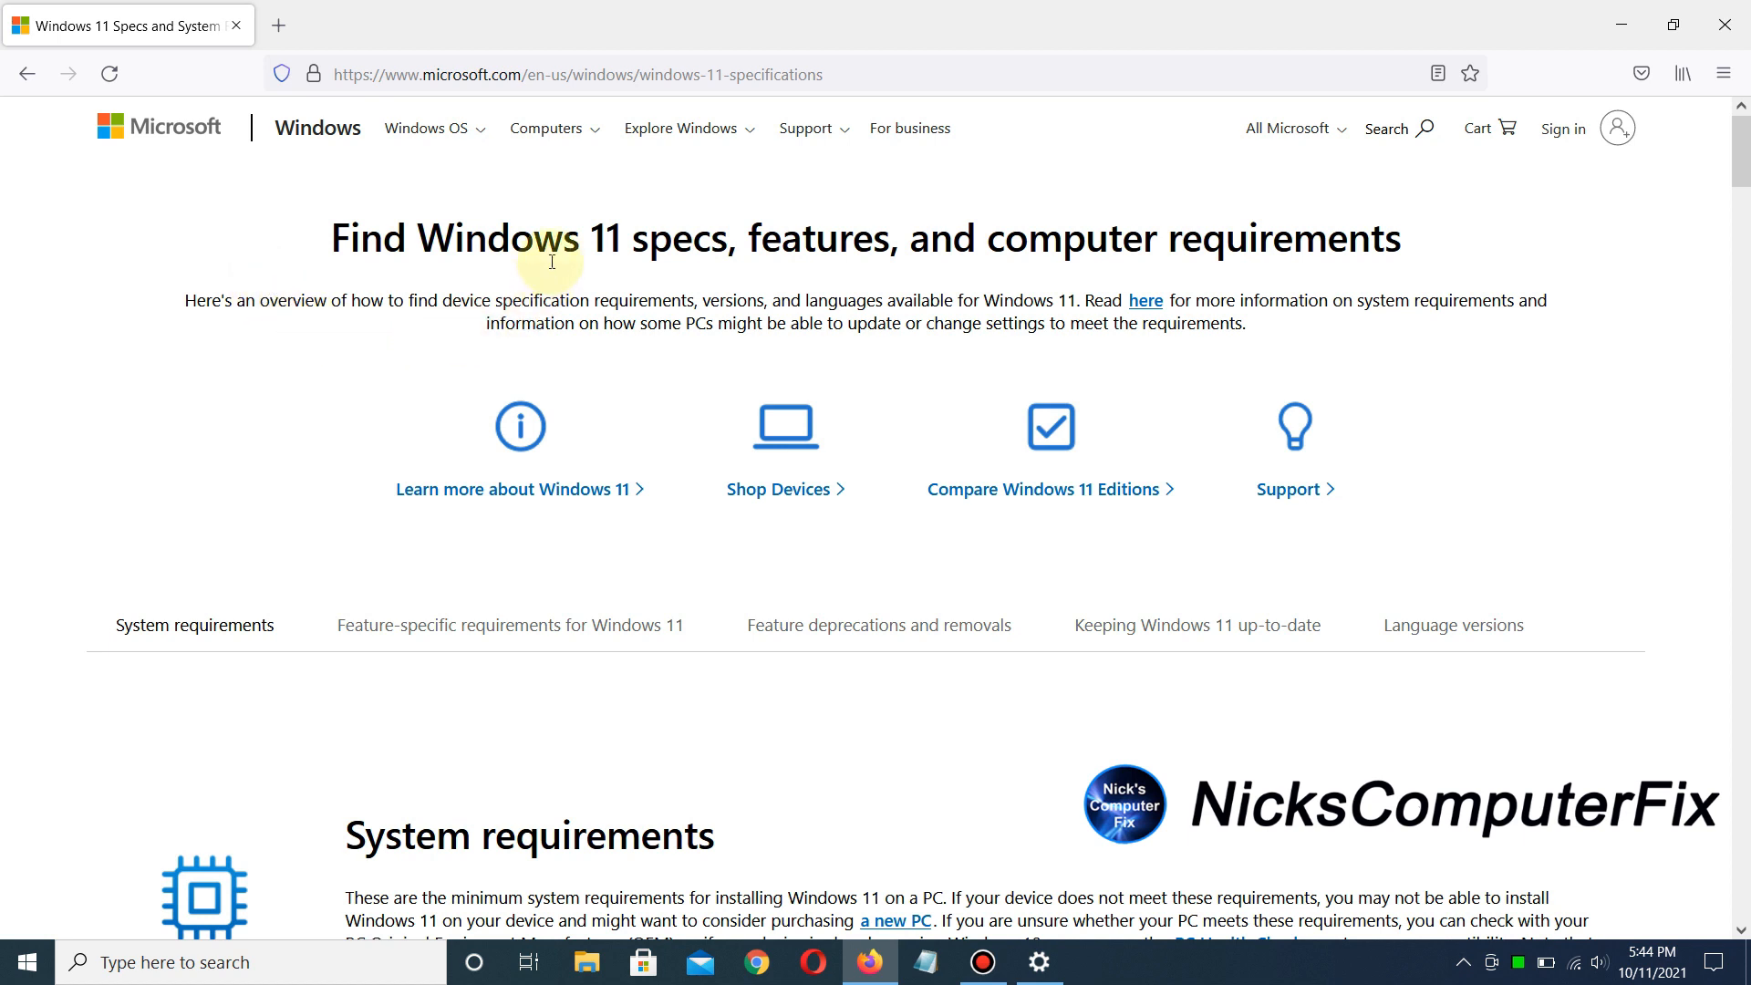
pyautogui.moveTo(868, 292)
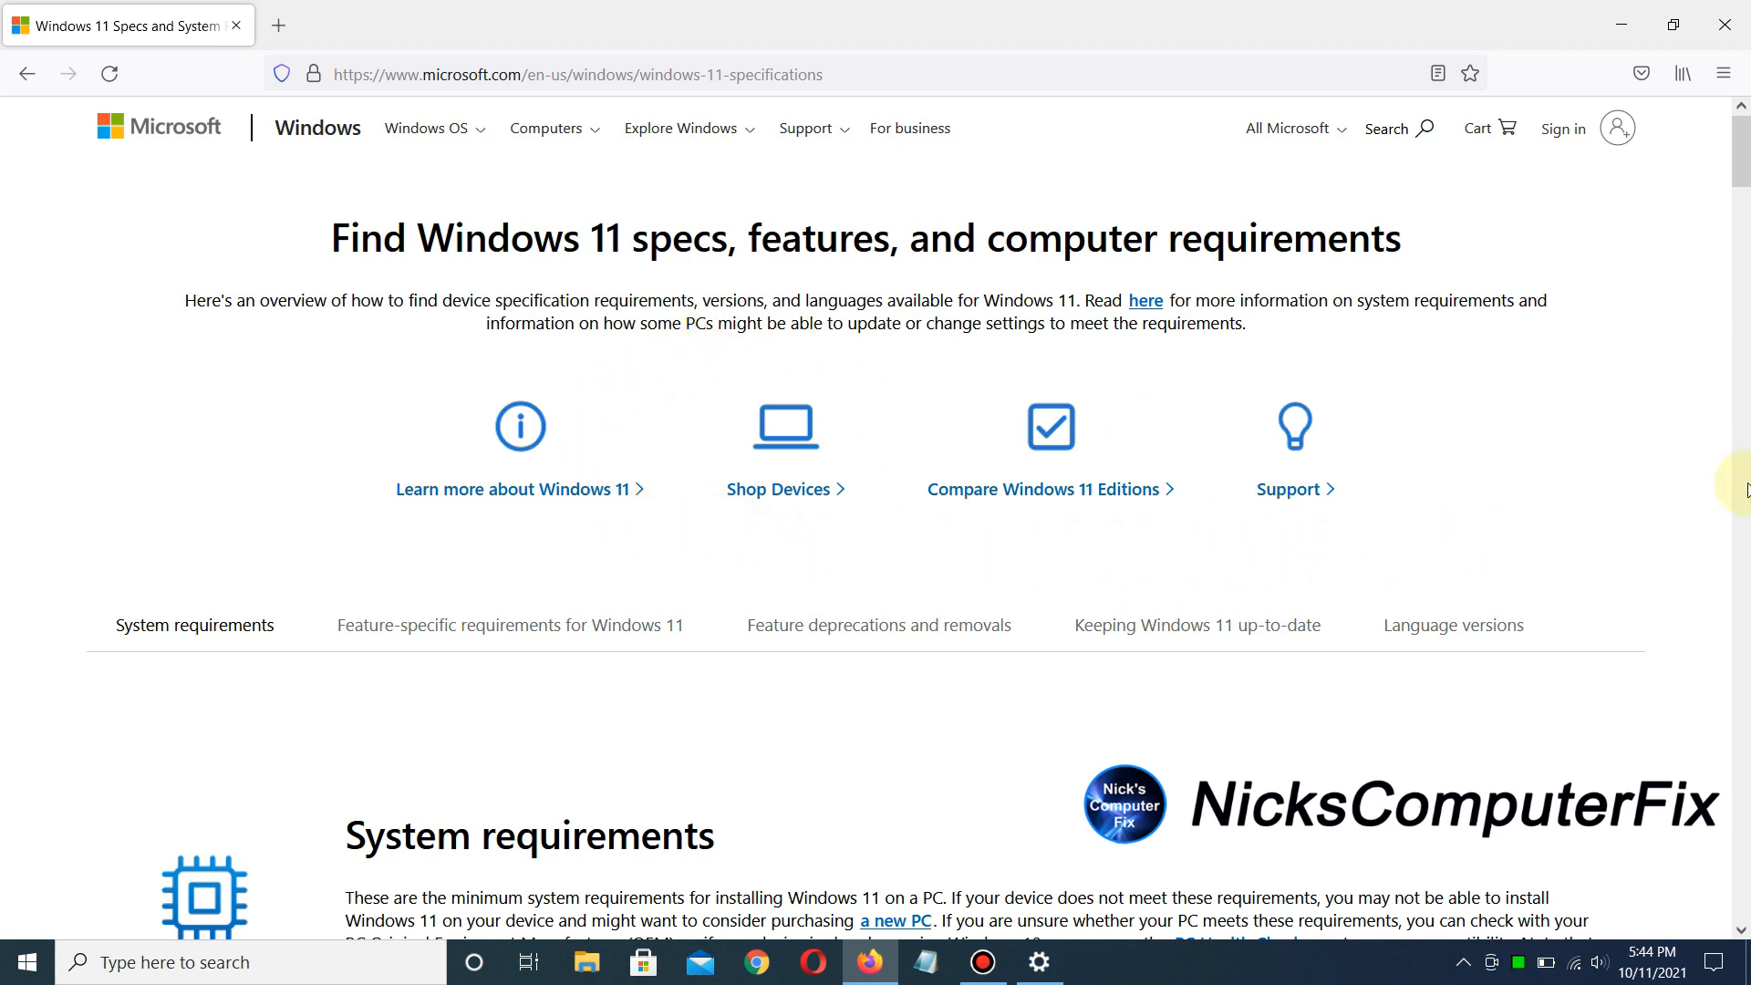
pyautogui.scroll(-3)
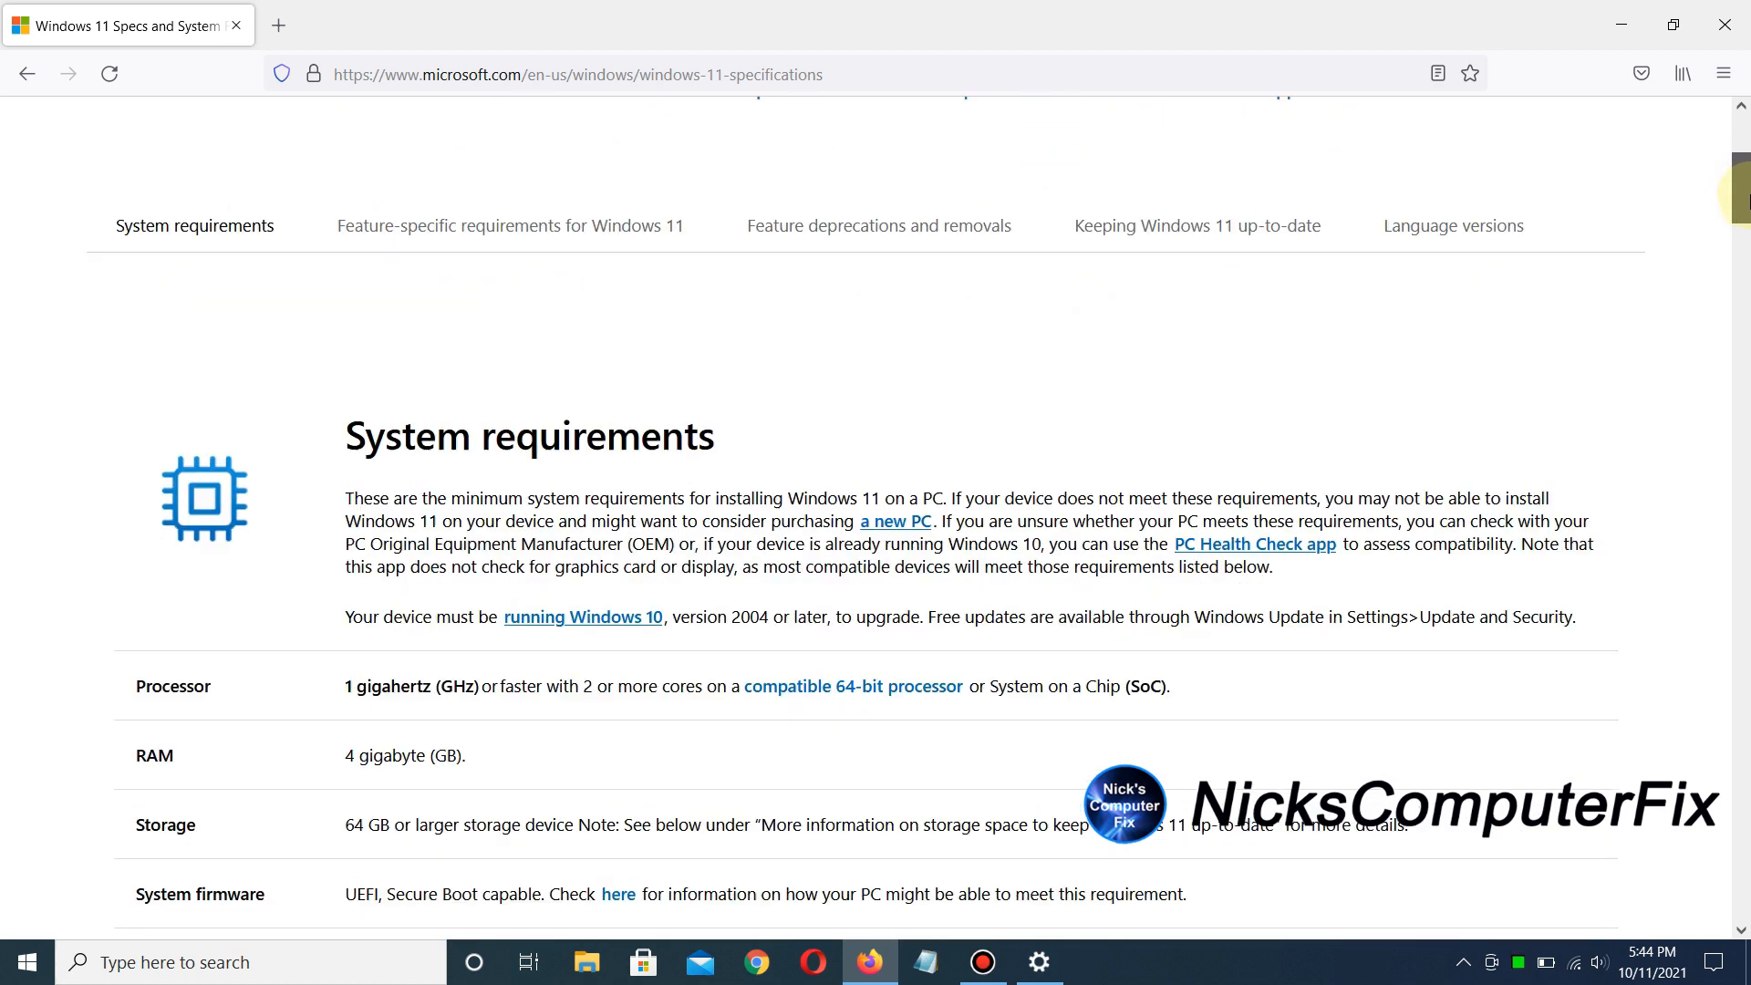
pyautogui.scroll(-3)
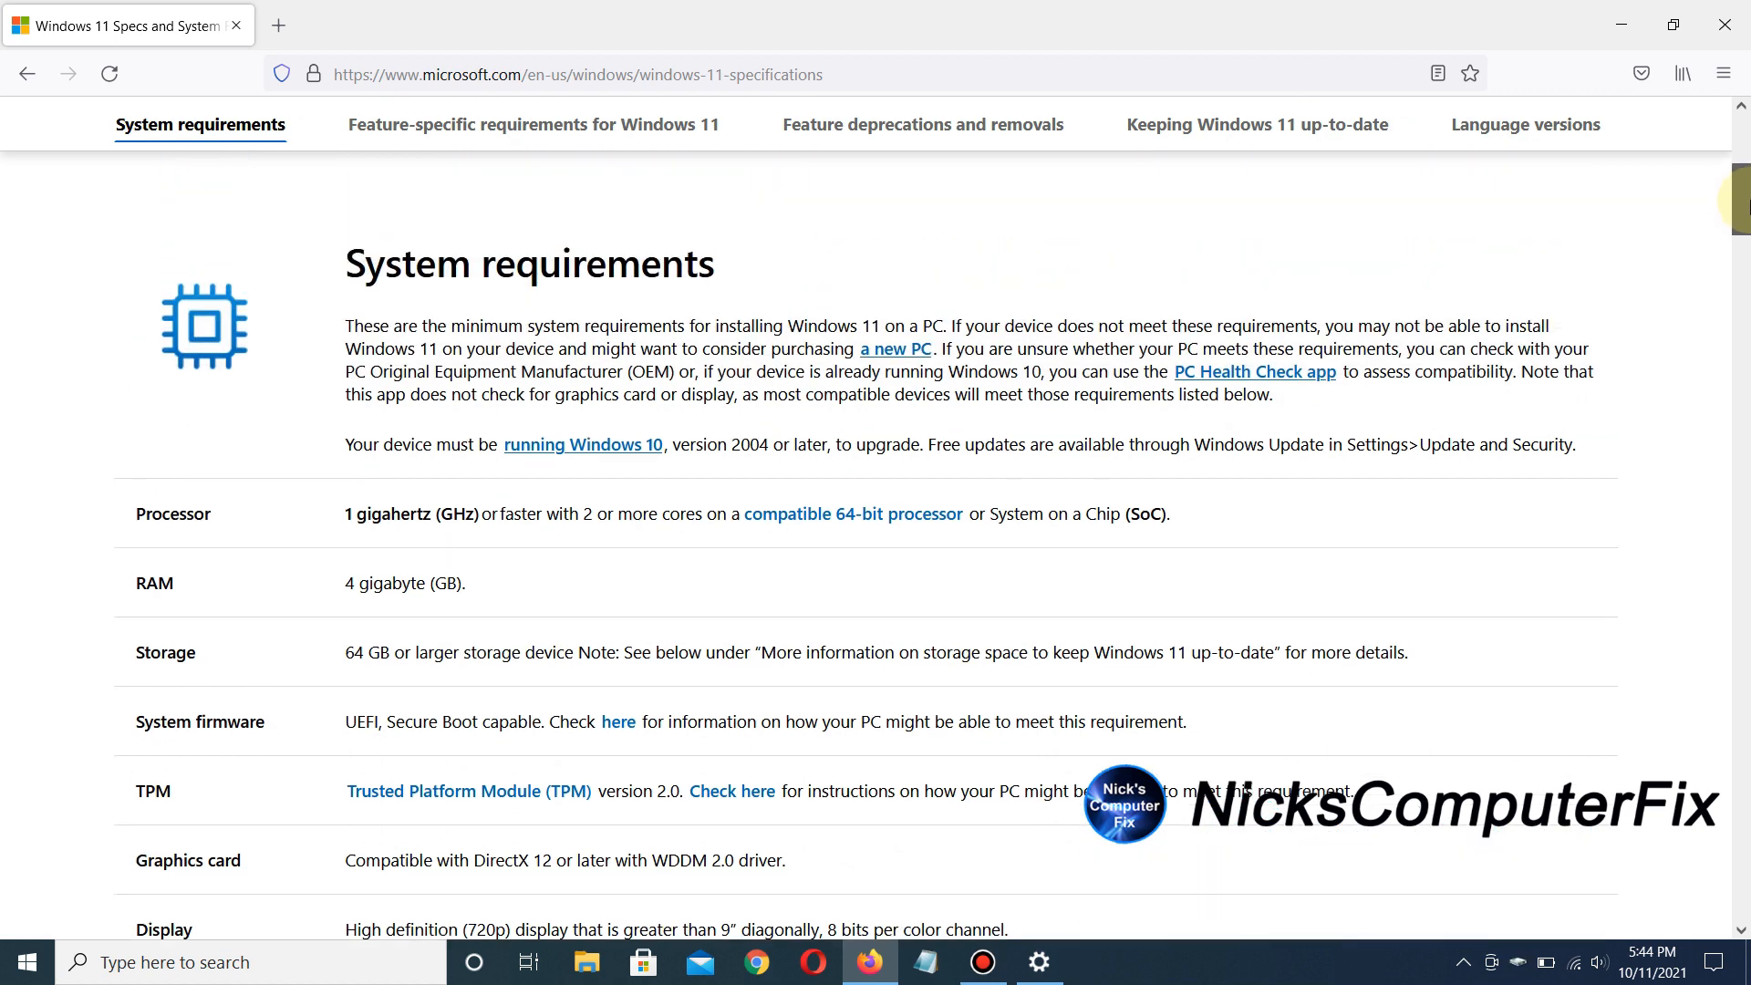
pyautogui.scroll(-3)
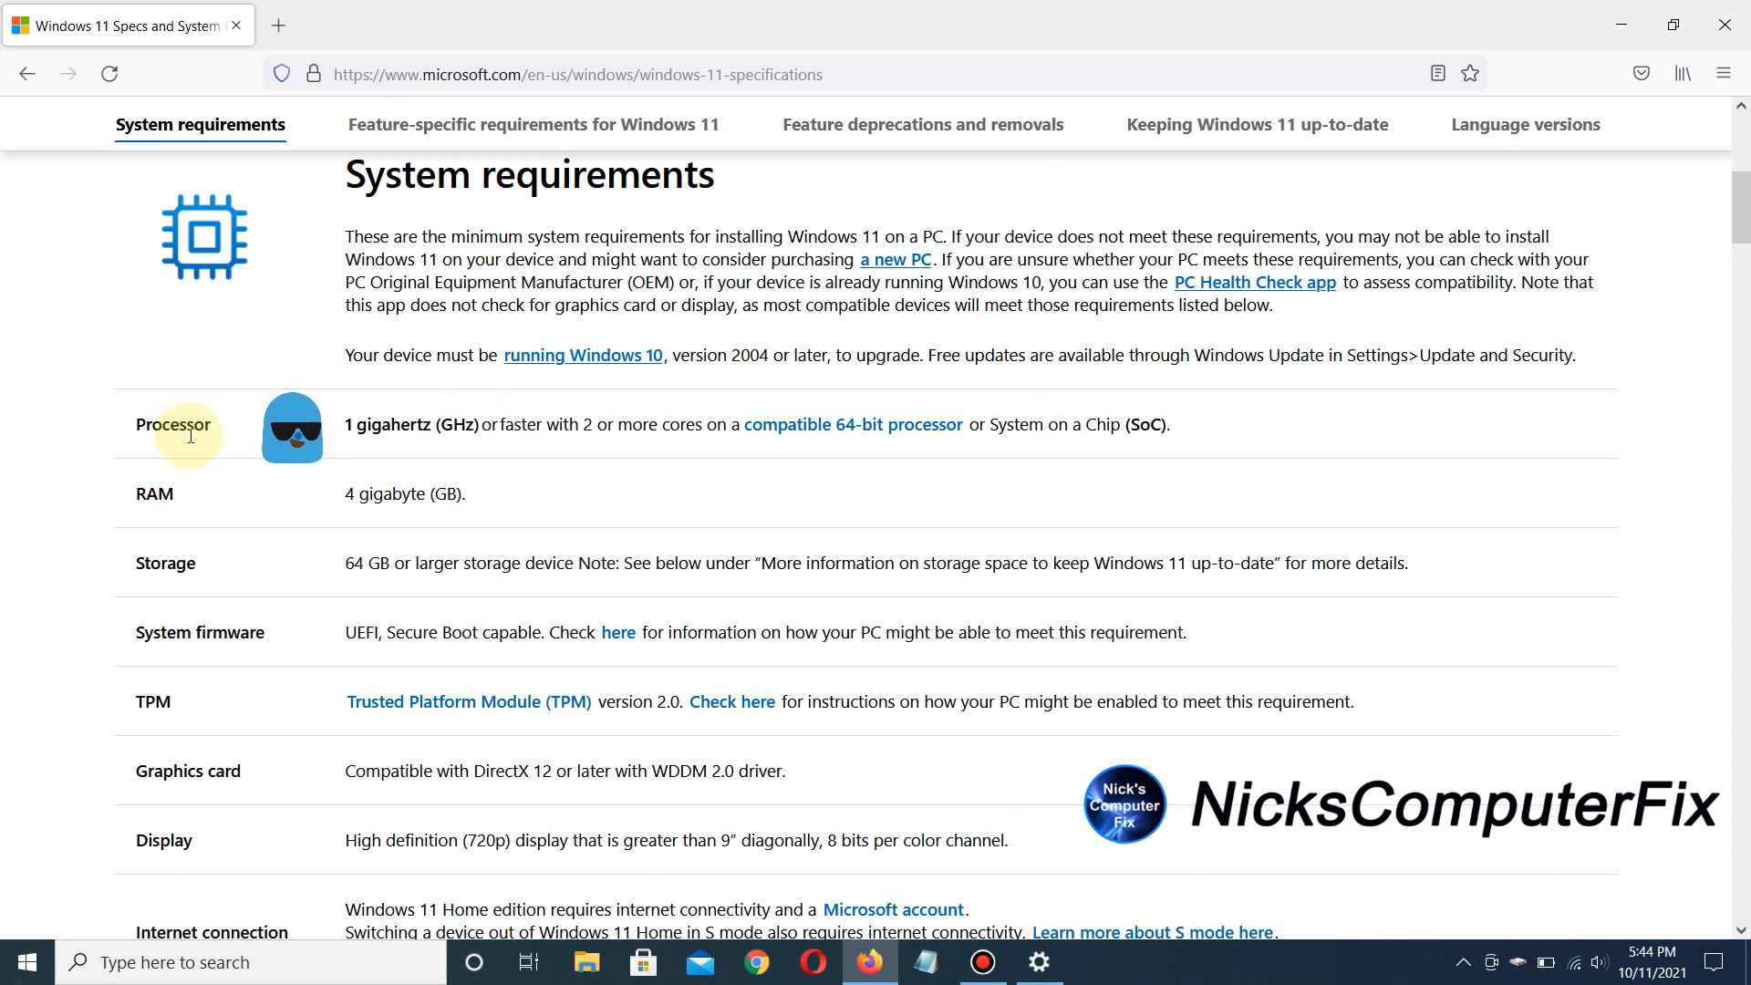
pyautogui.moveTo(328, 394)
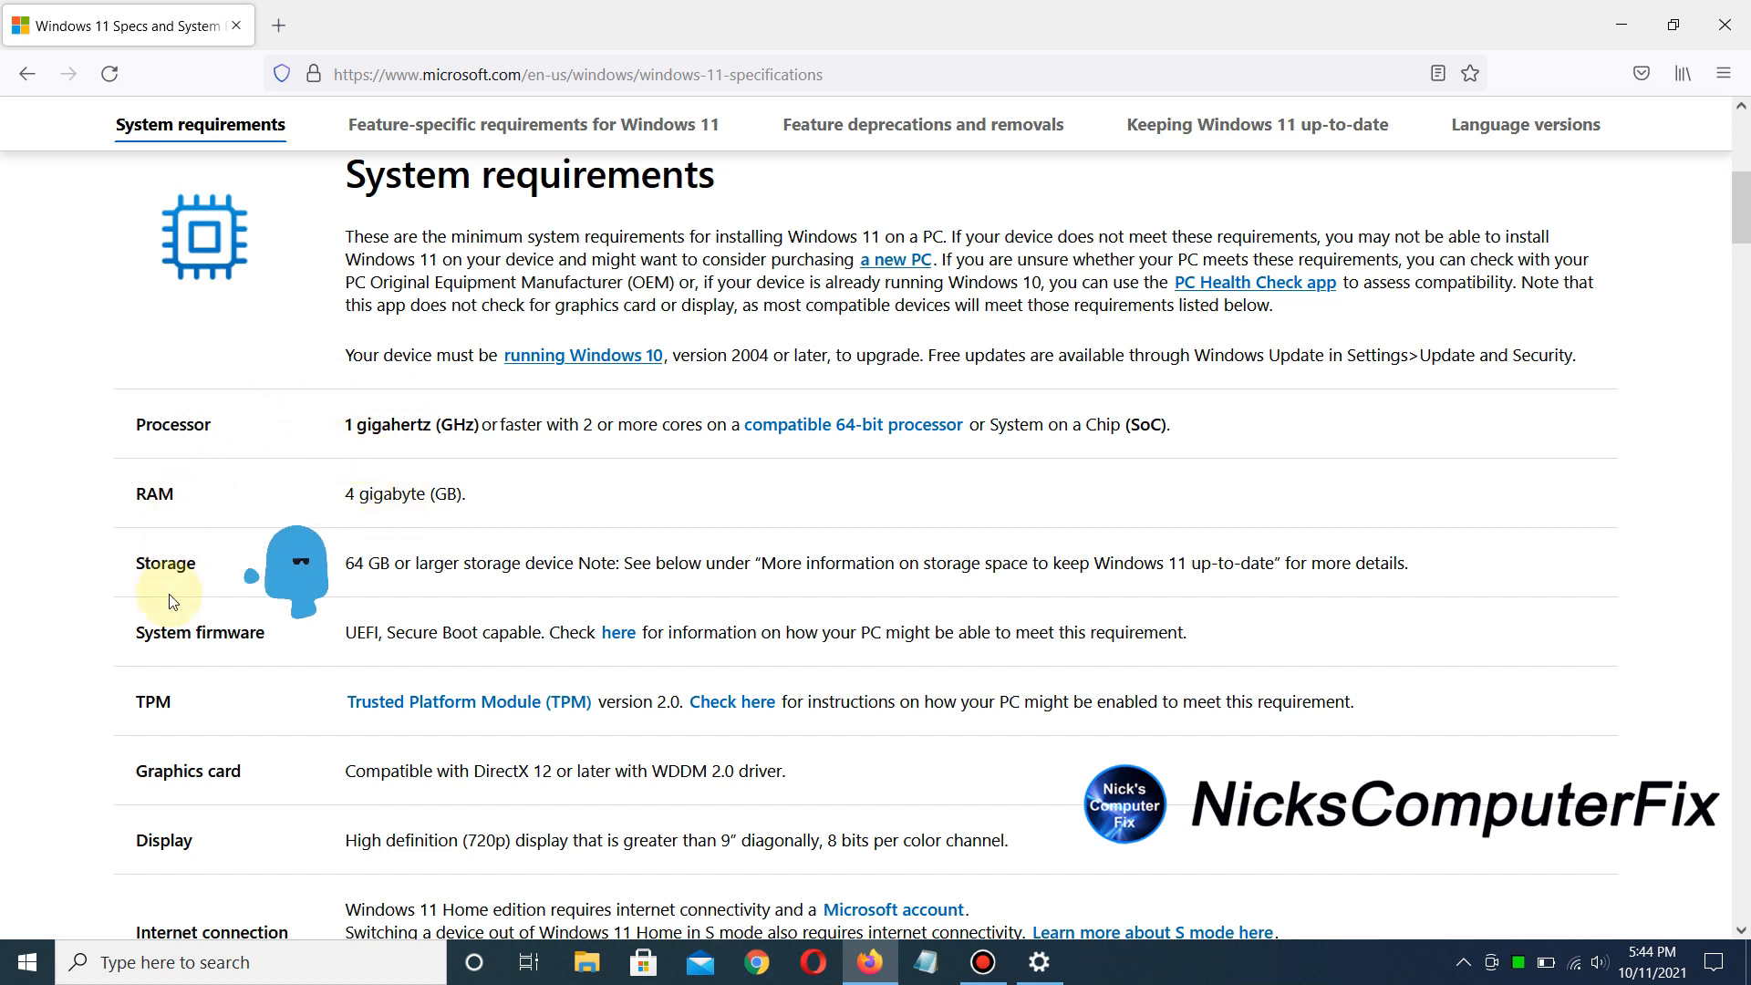
pyautogui.moveTo(277, 529)
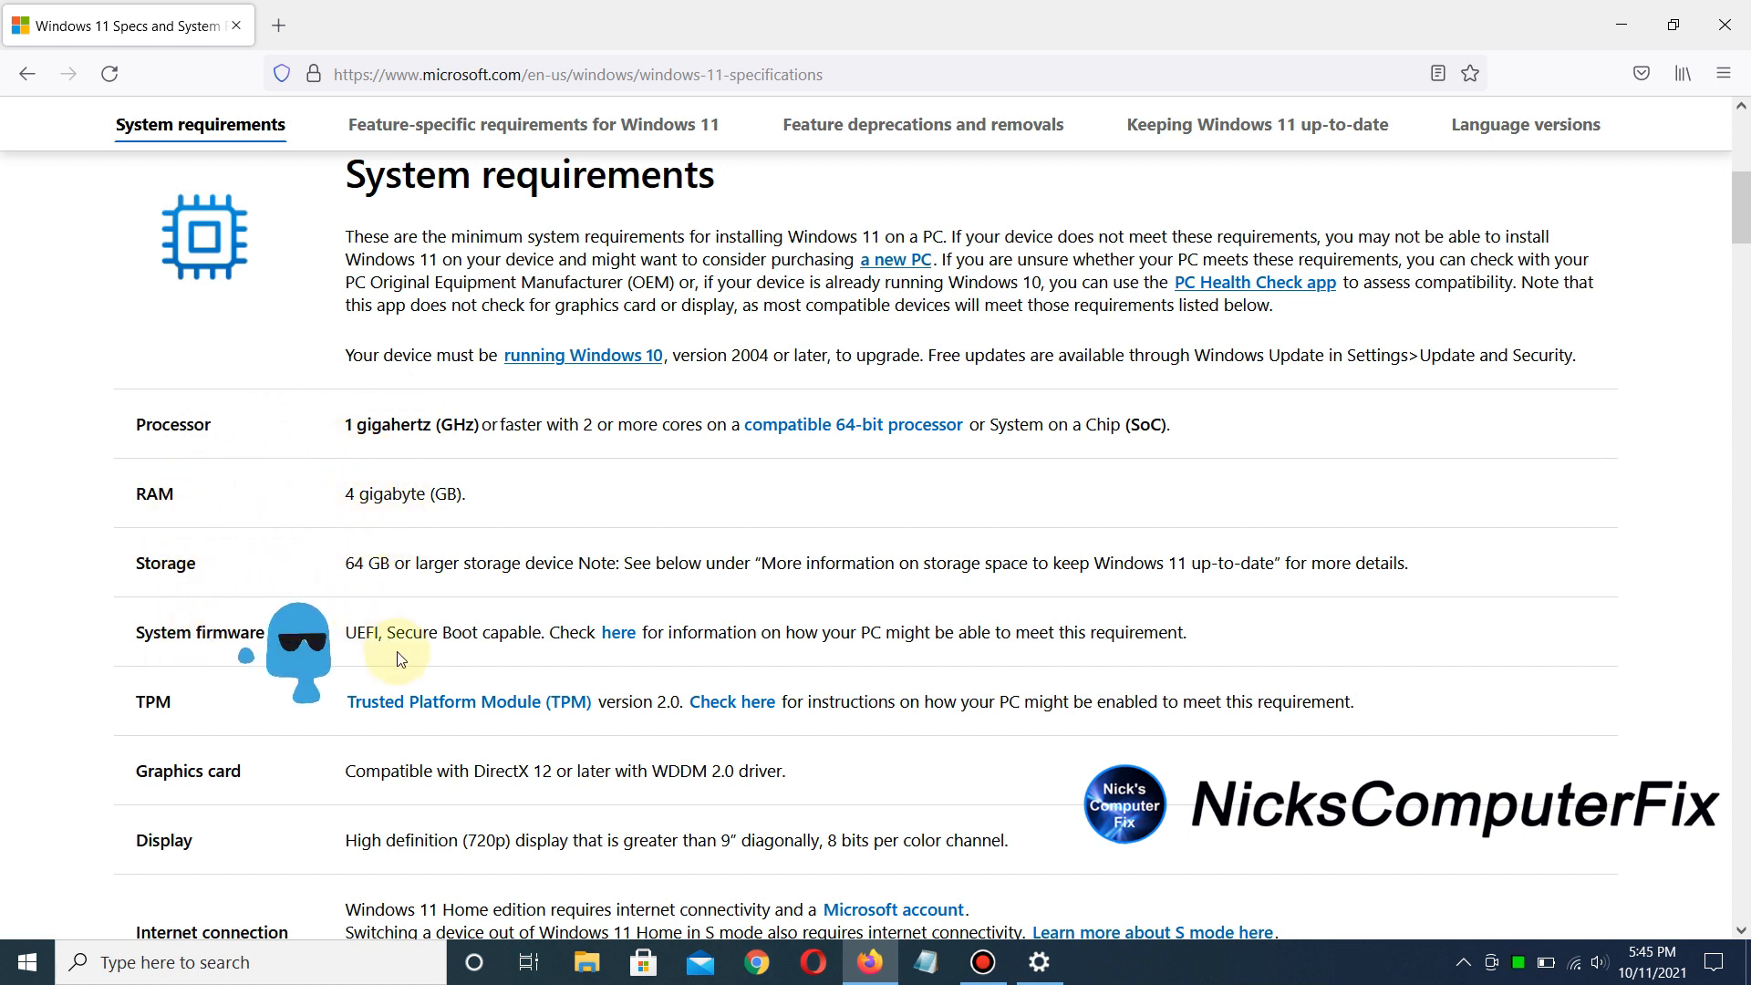
pyautogui.moveTo(149, 741)
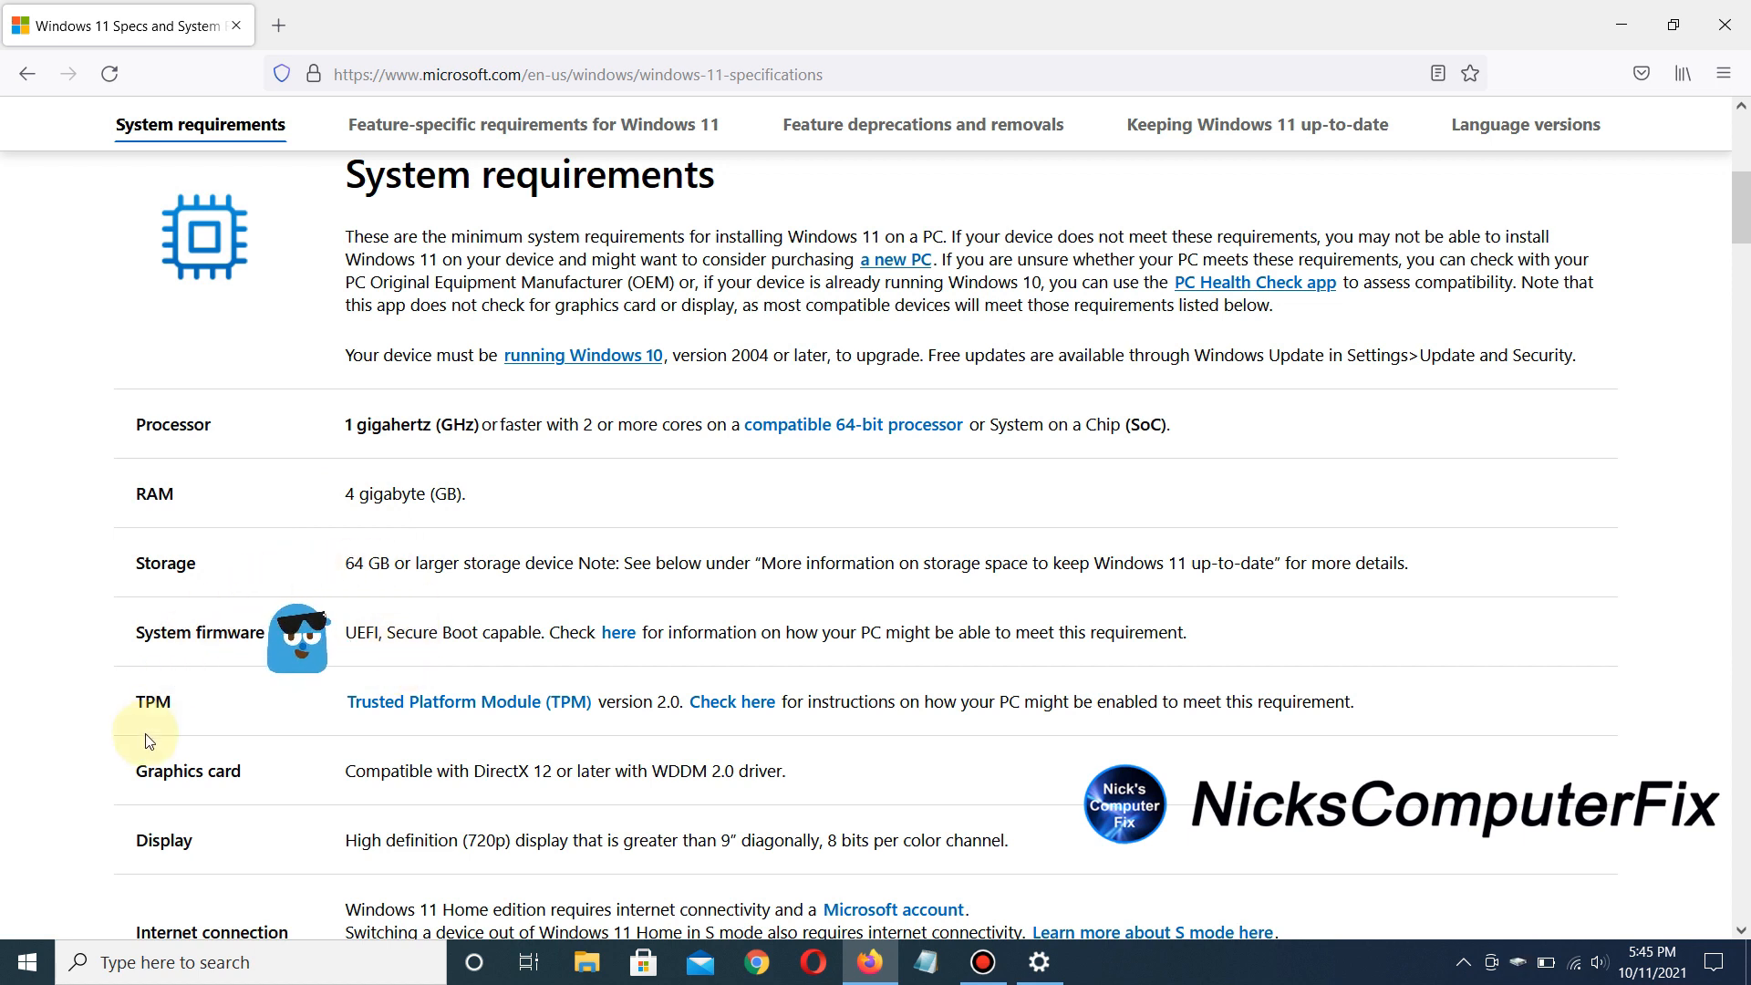
pyautogui.moveTo(418, 755)
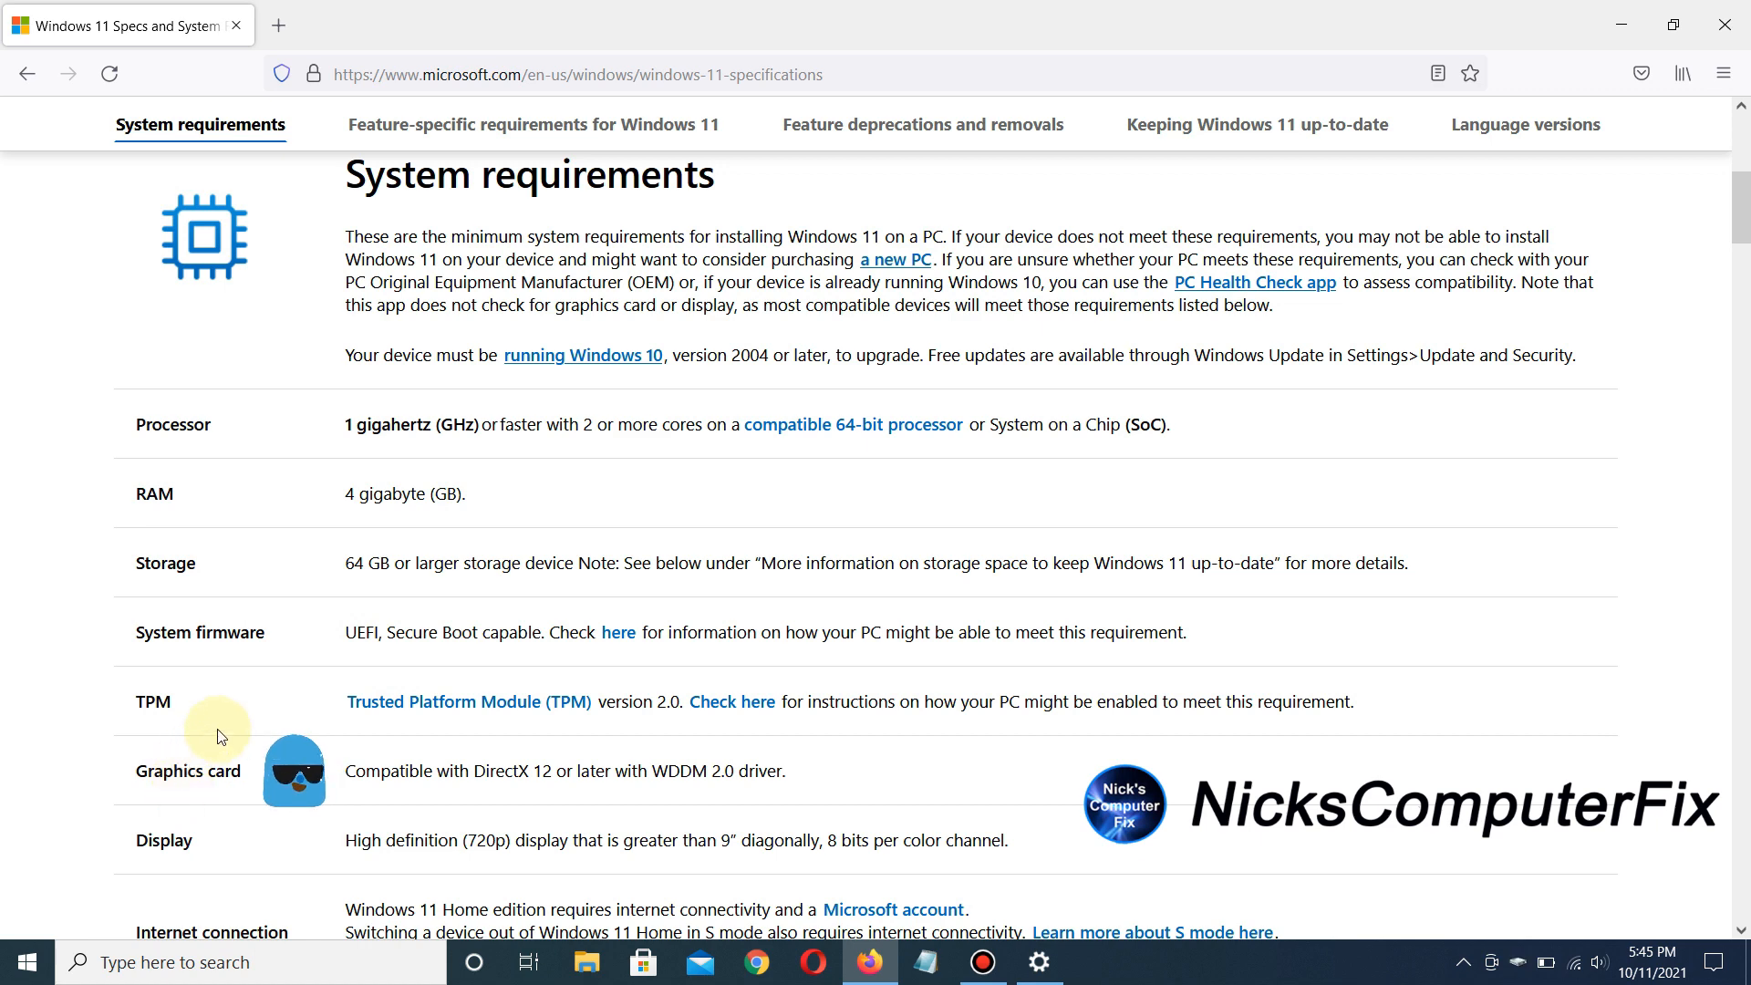
pyautogui.moveTo(133, 826)
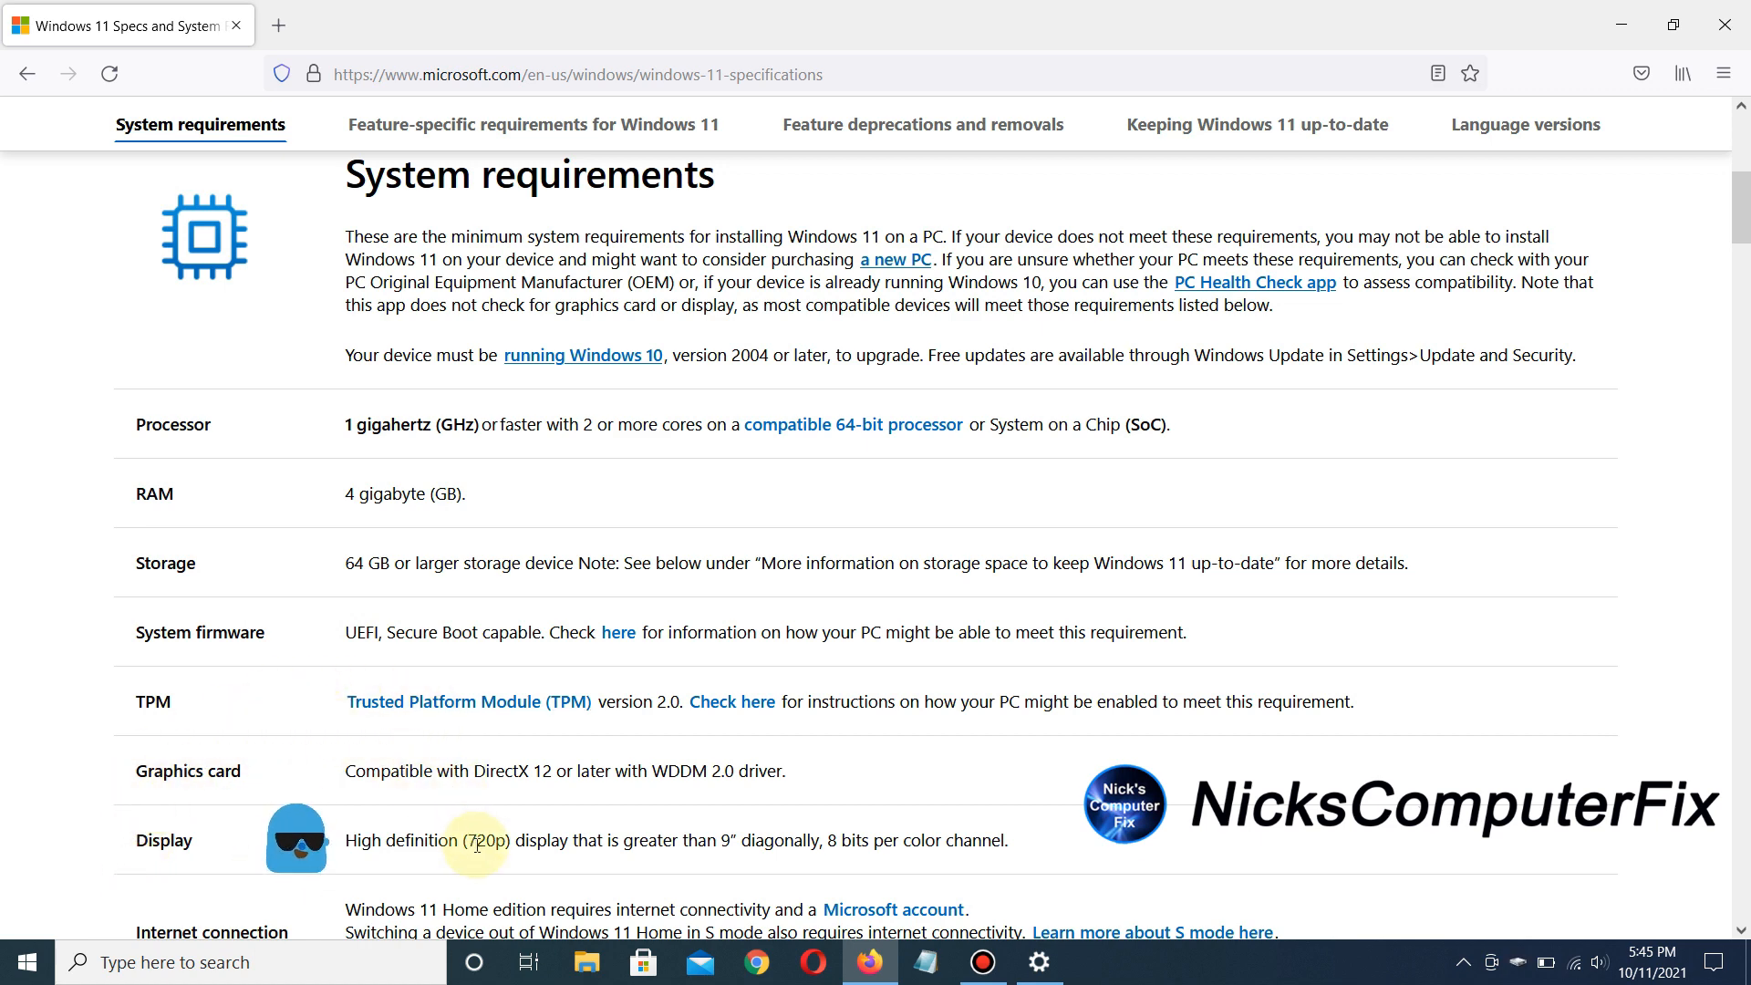
pyautogui.scroll(-3)
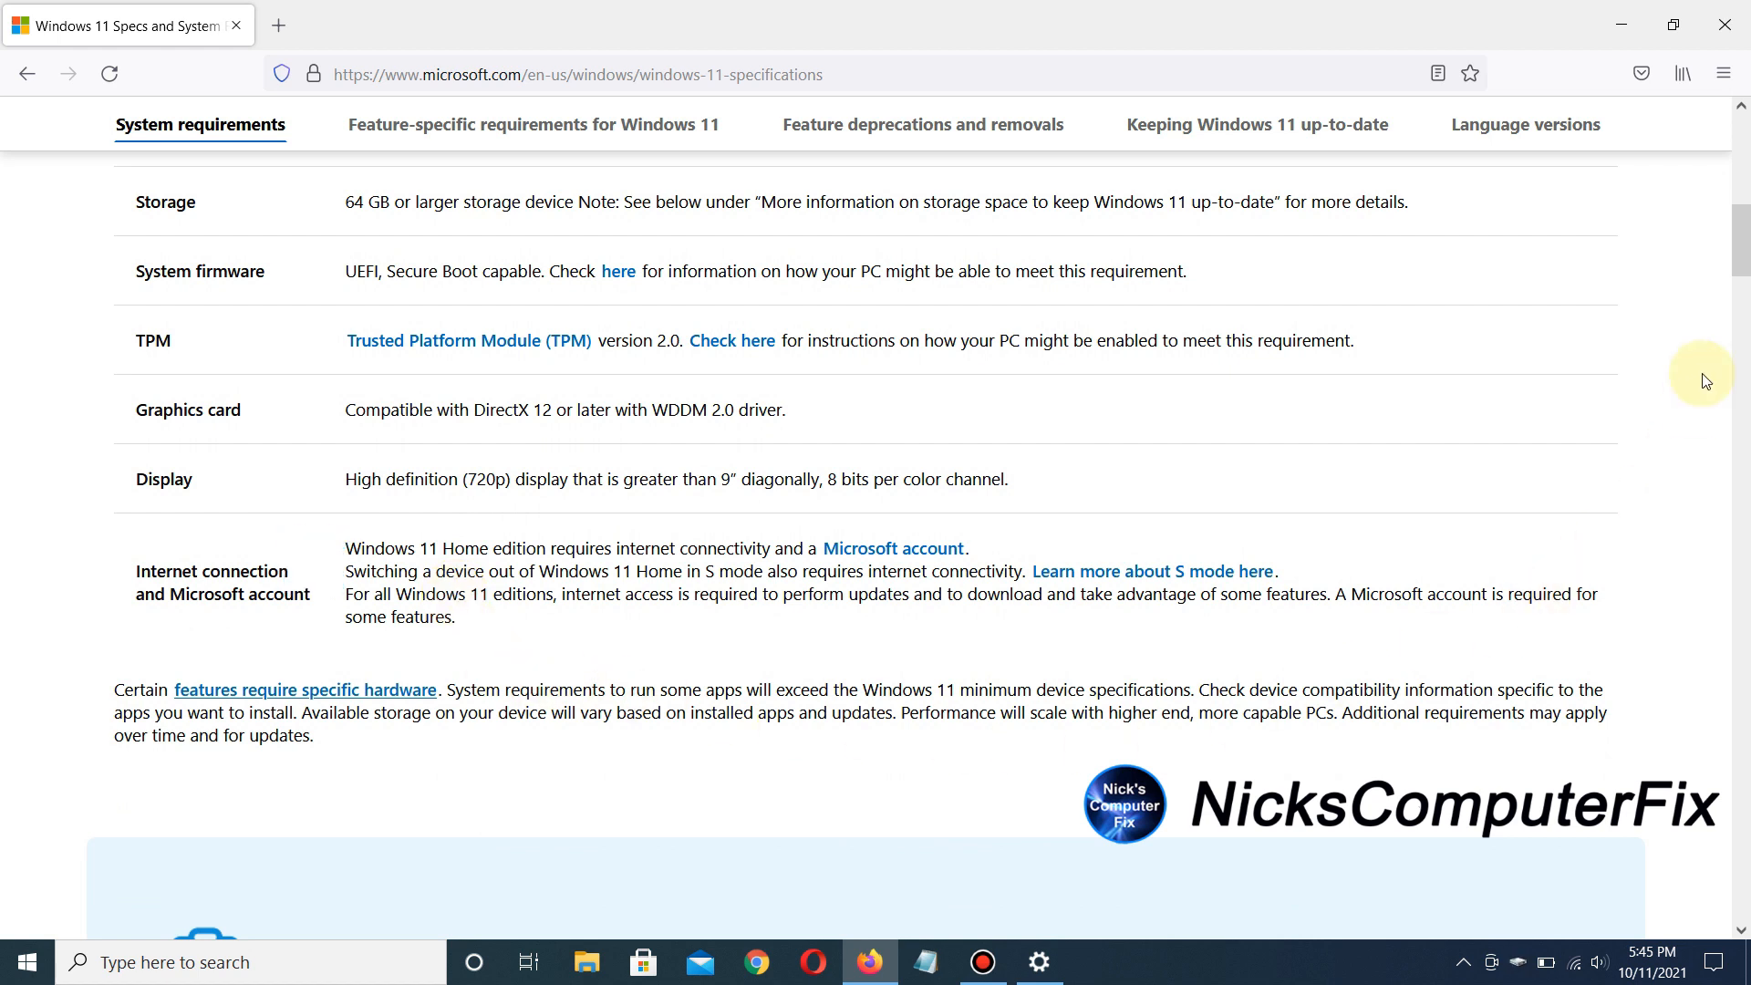
# Review feature-specific requirements and deprecations, then reach the Windows 11 language versions list.
pyautogui.scroll(-3)
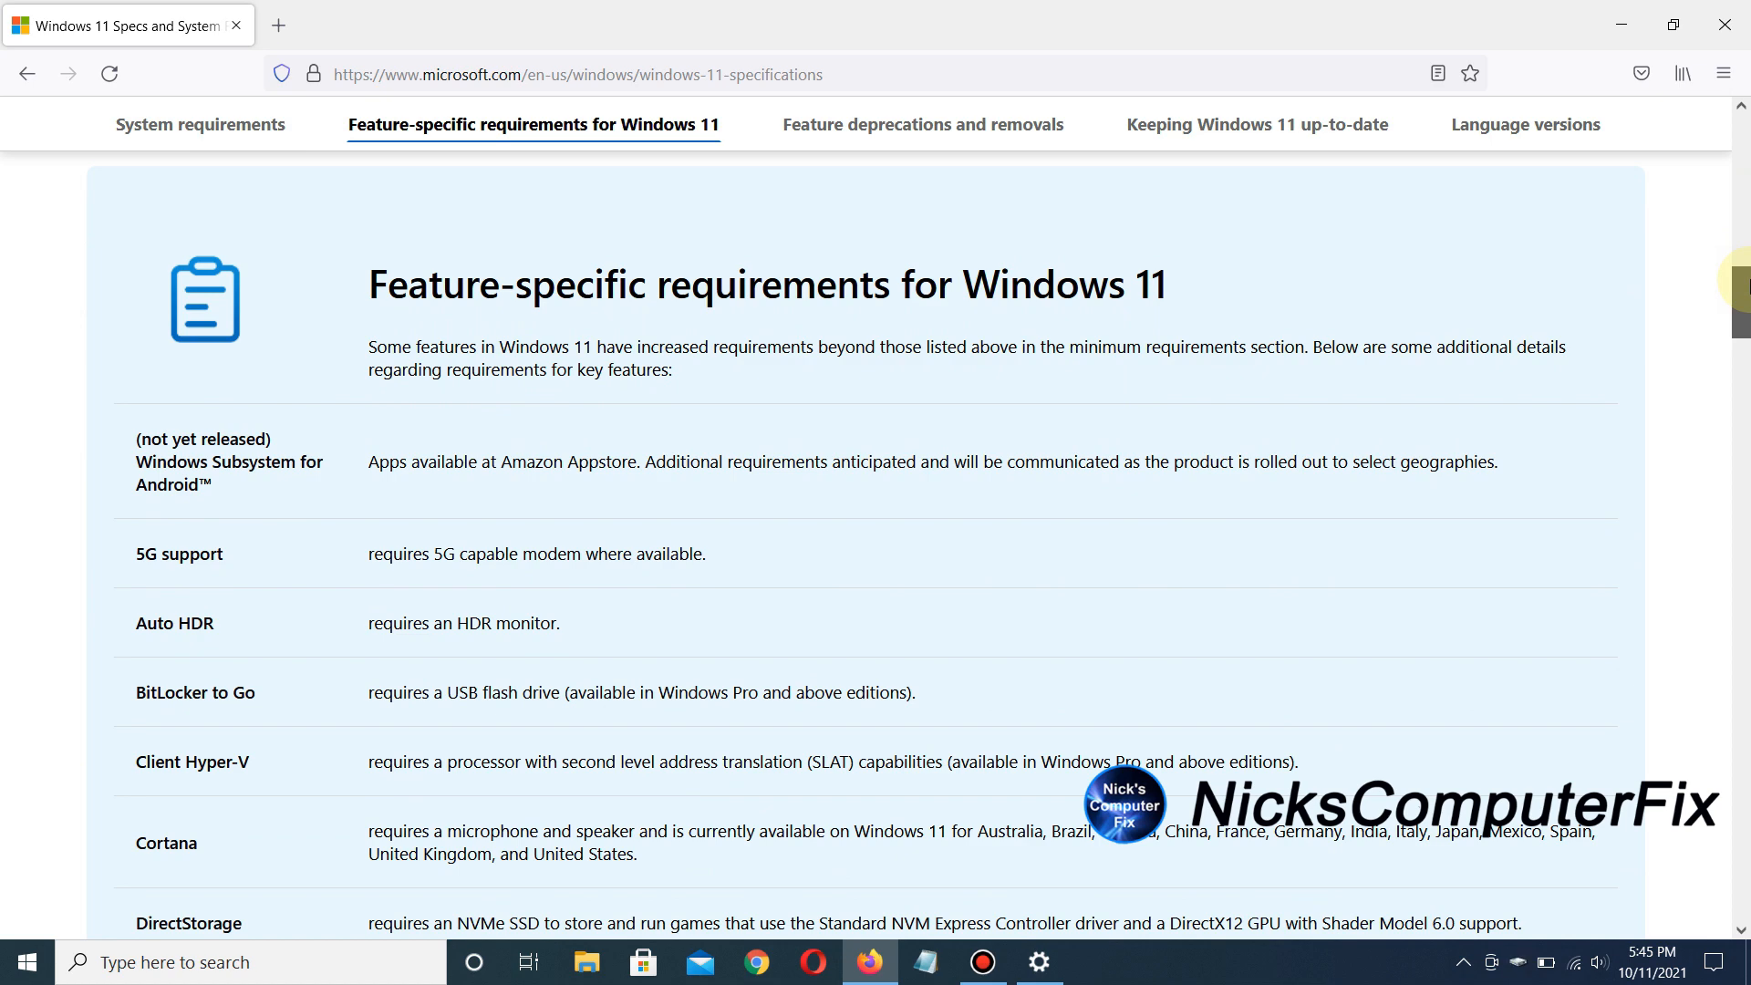
pyautogui.scroll(-3)
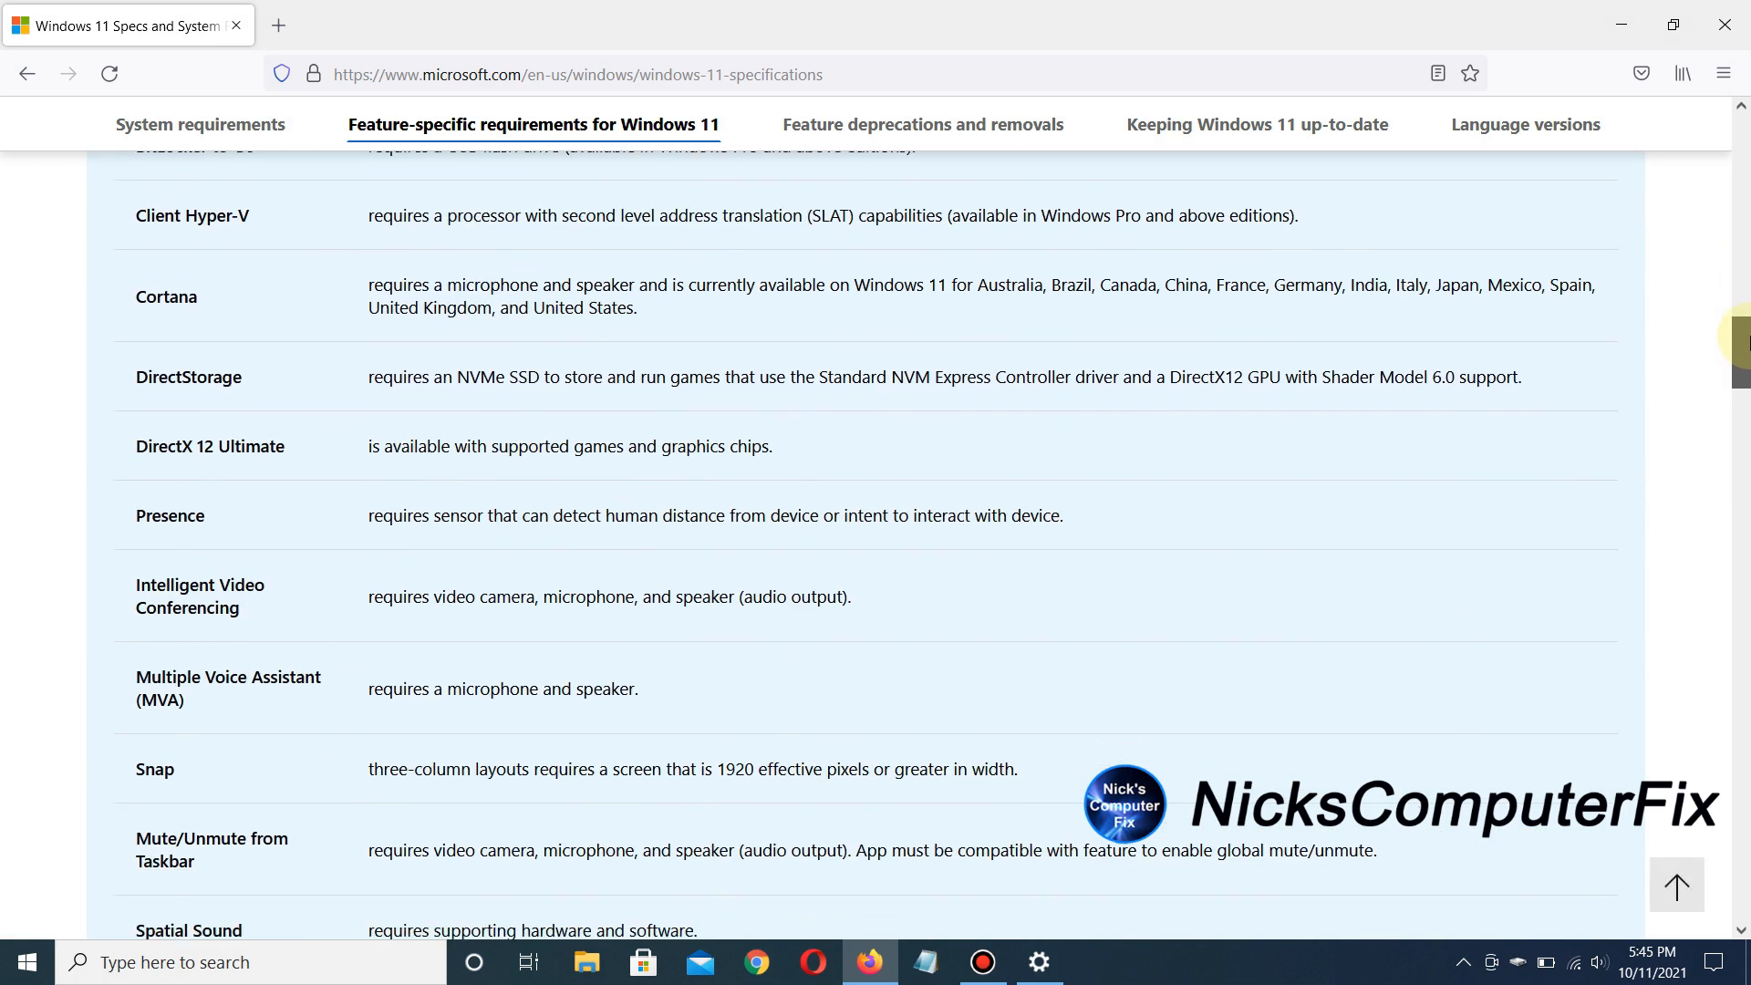
pyautogui.click(921, 124)
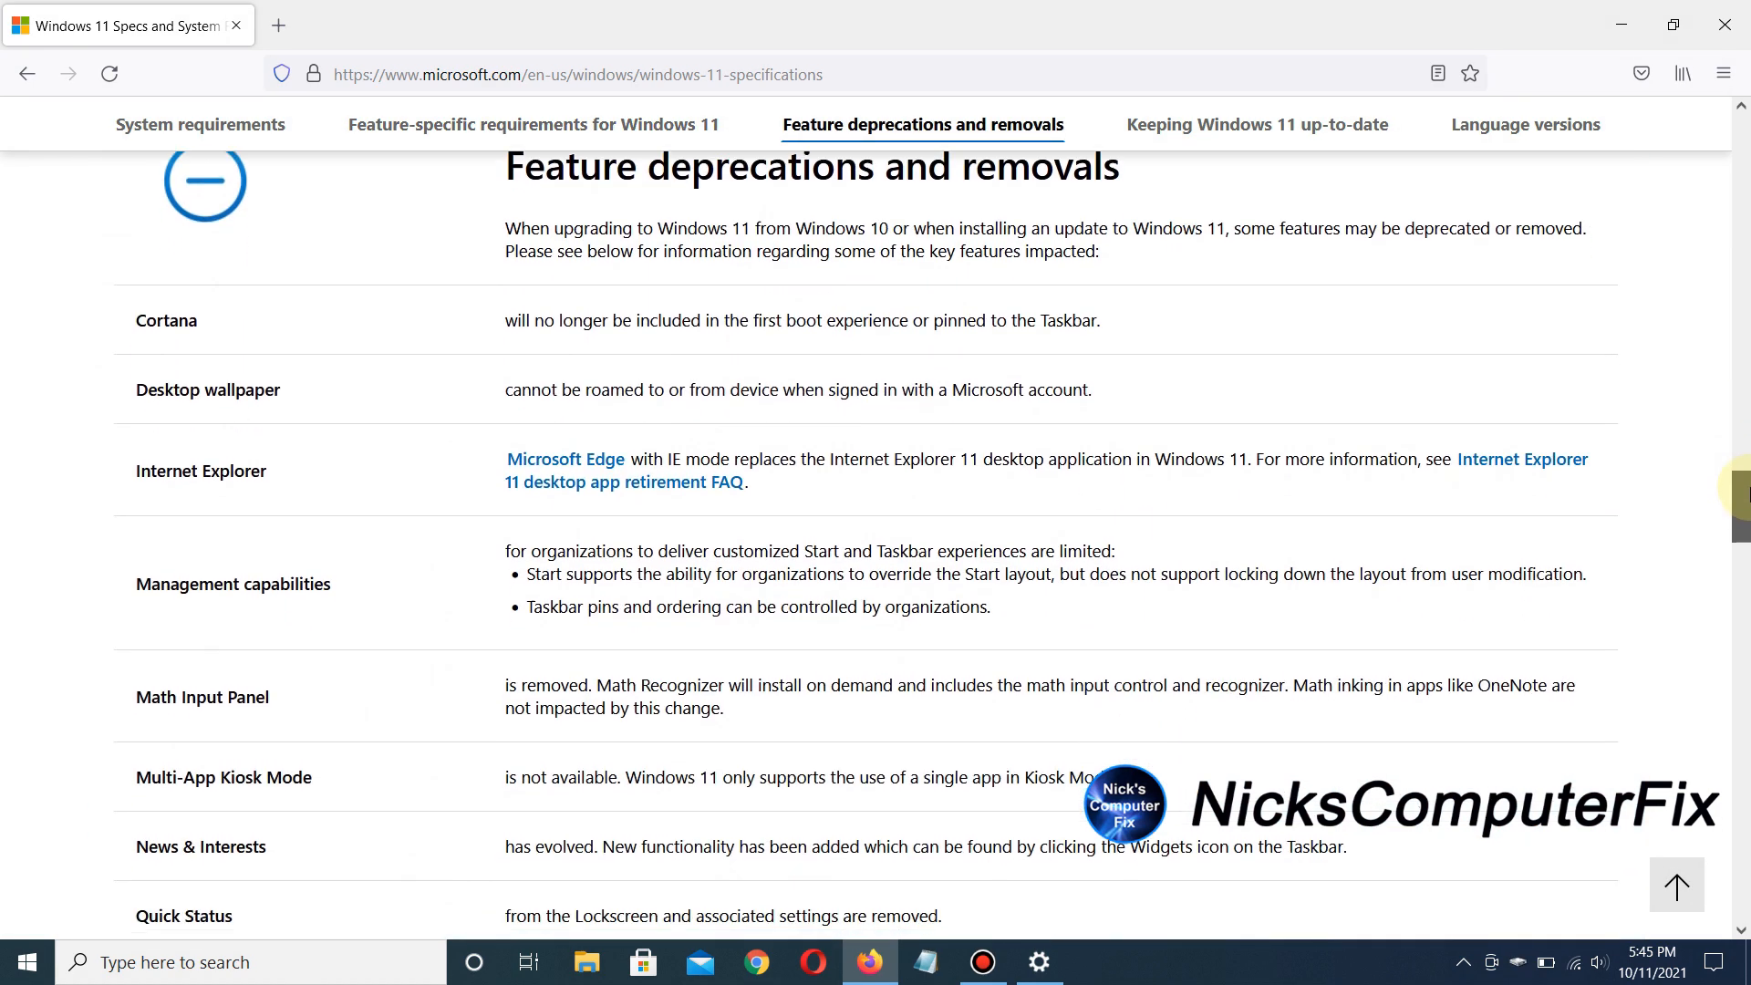
pyautogui.scroll(-3)
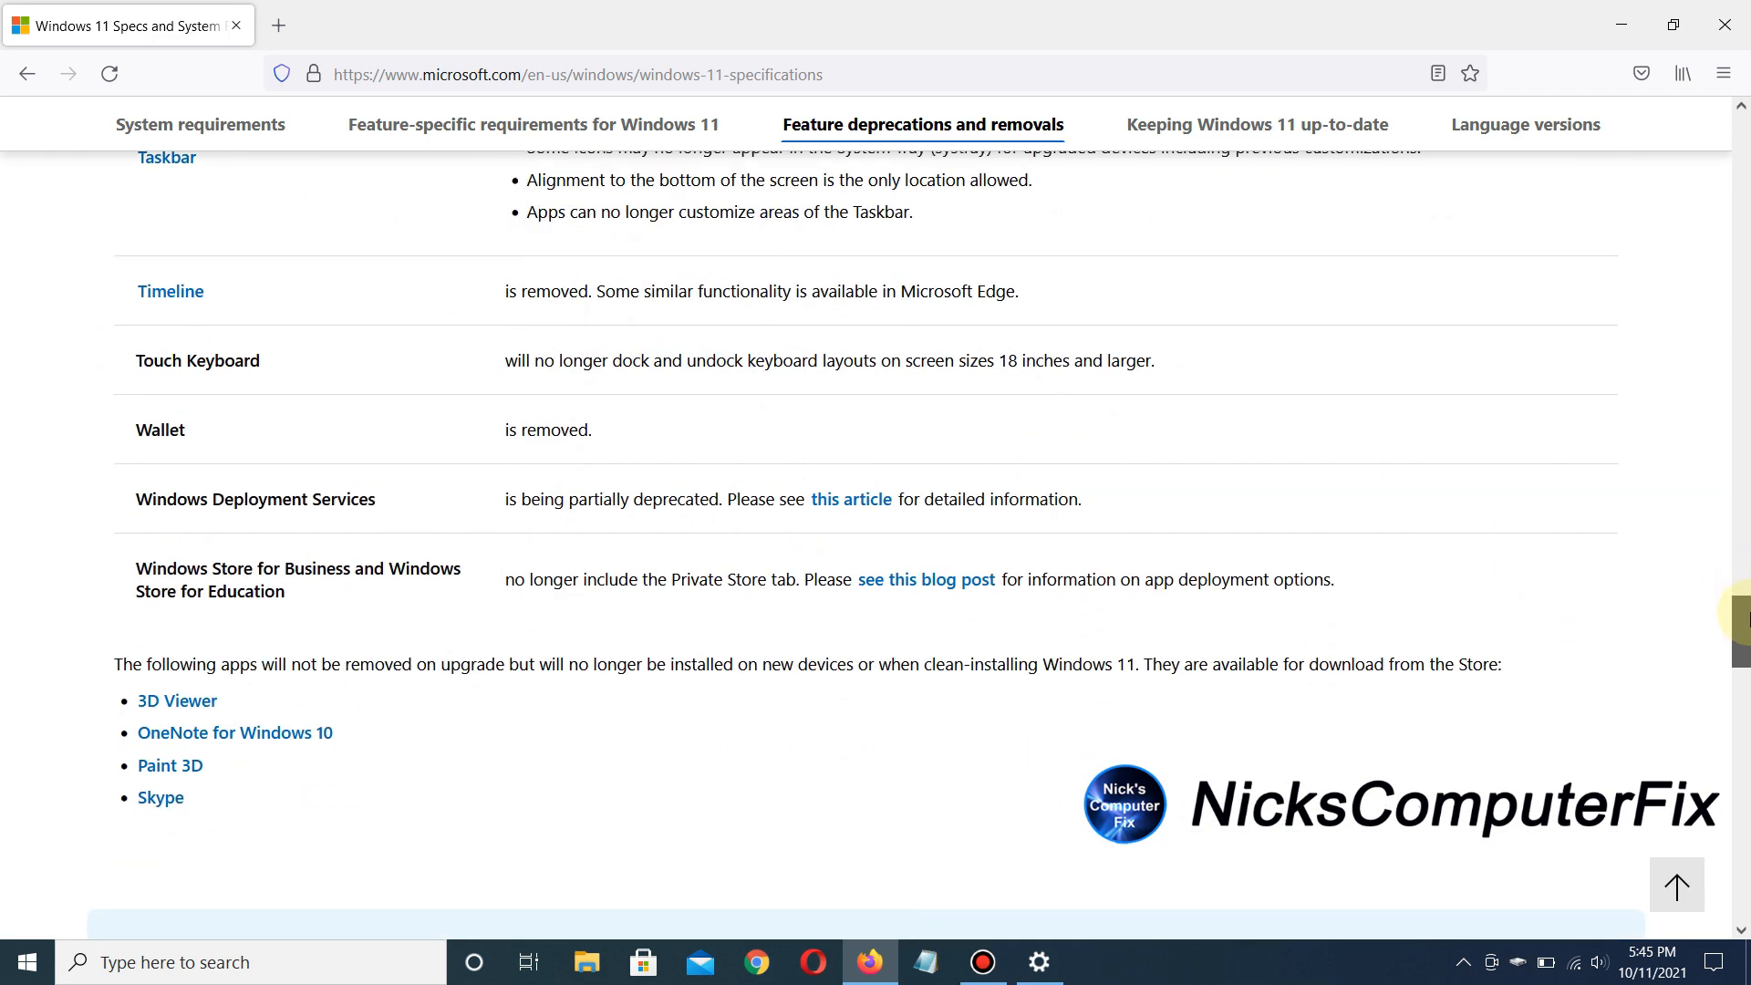
pyautogui.click(1525, 124)
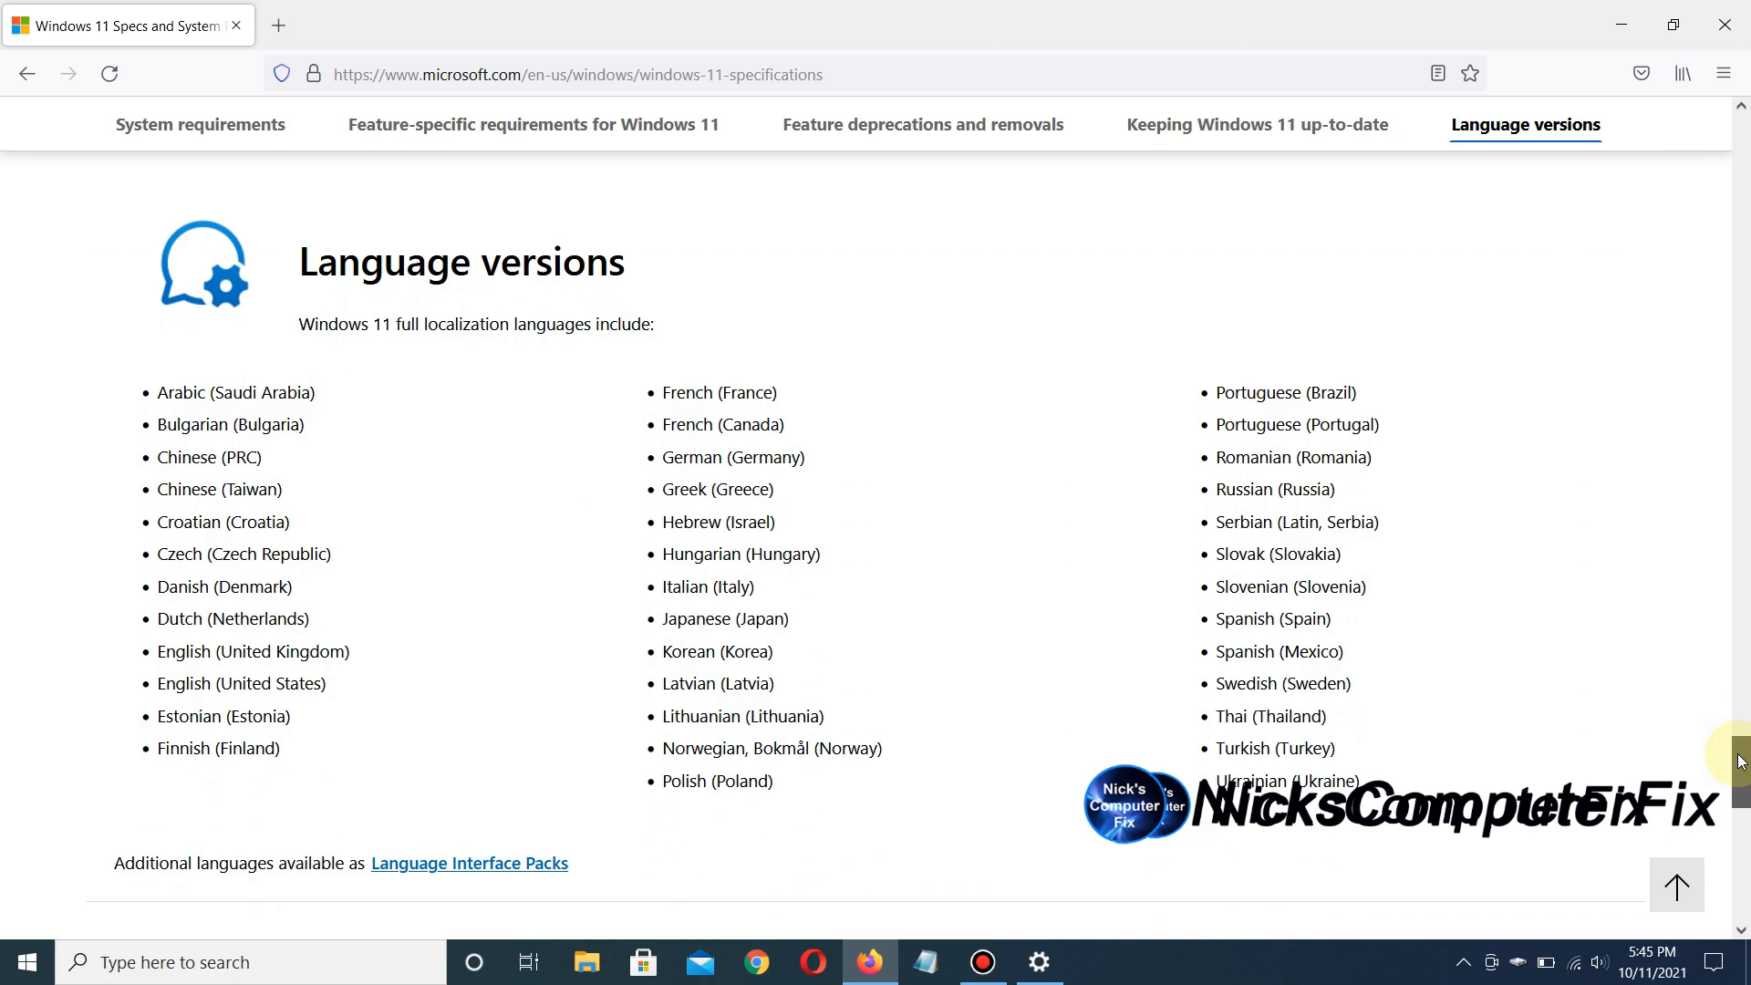
# Return to the System requirements section, then close the browser to show the desktop.
pyautogui.click(200, 124)
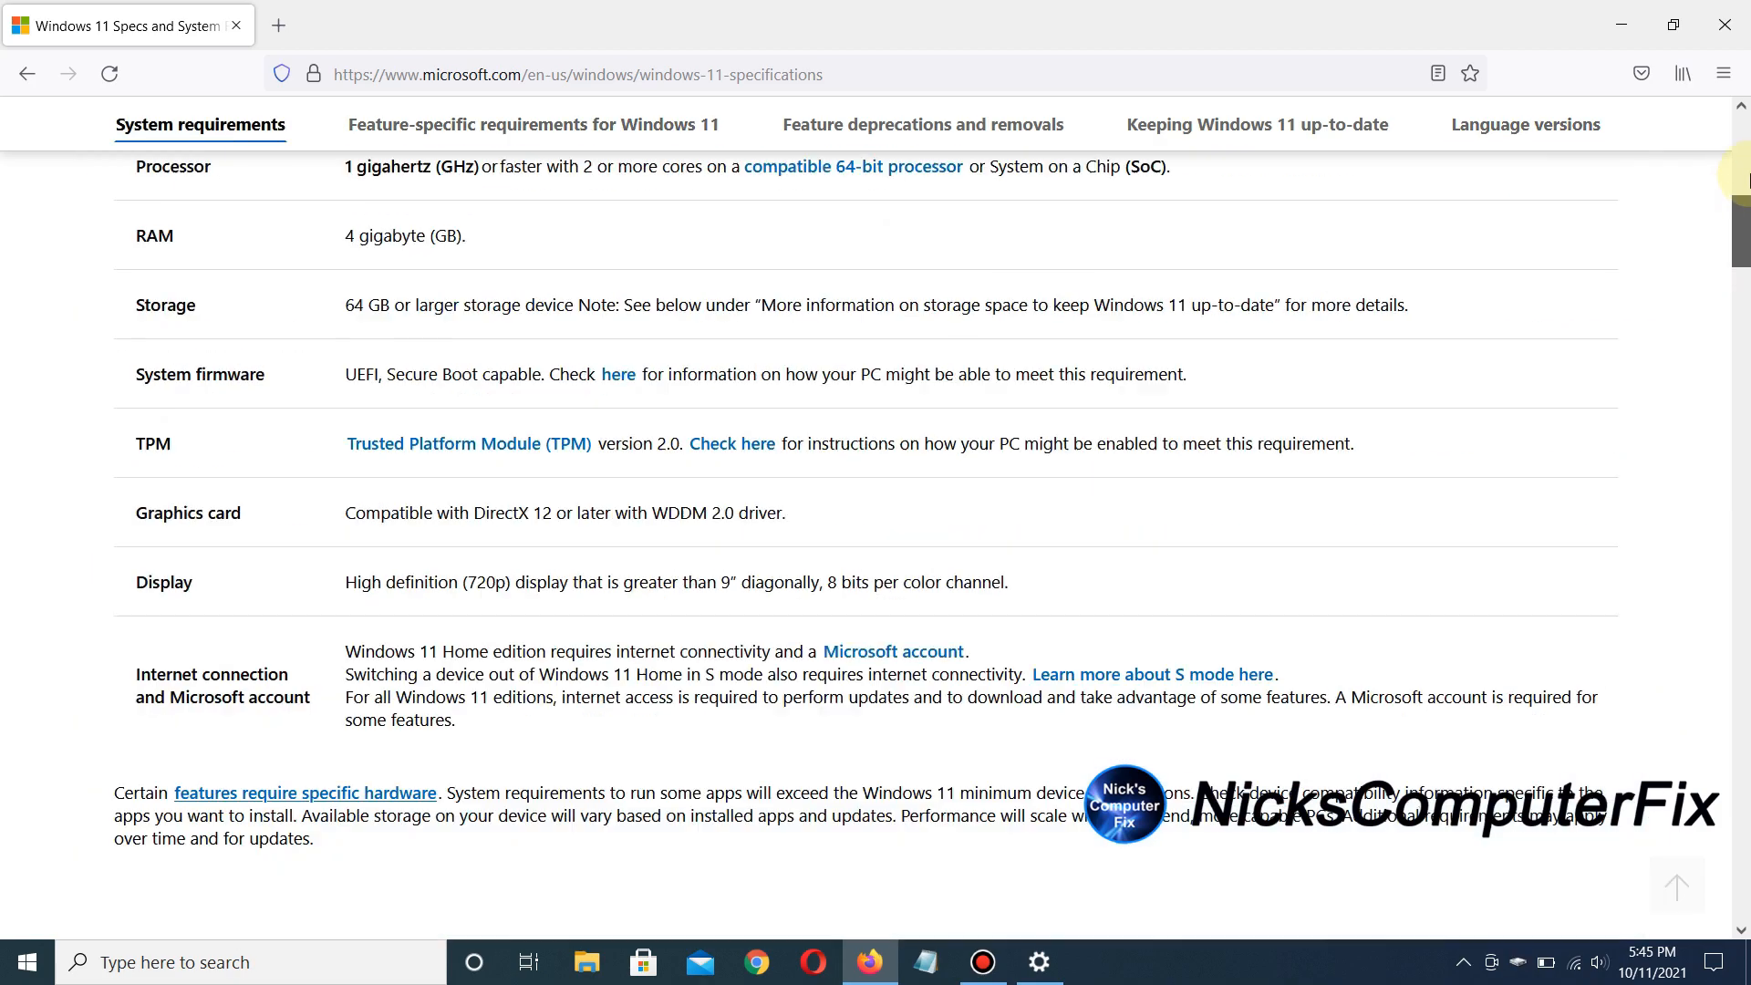
pyautogui.scroll(-3)
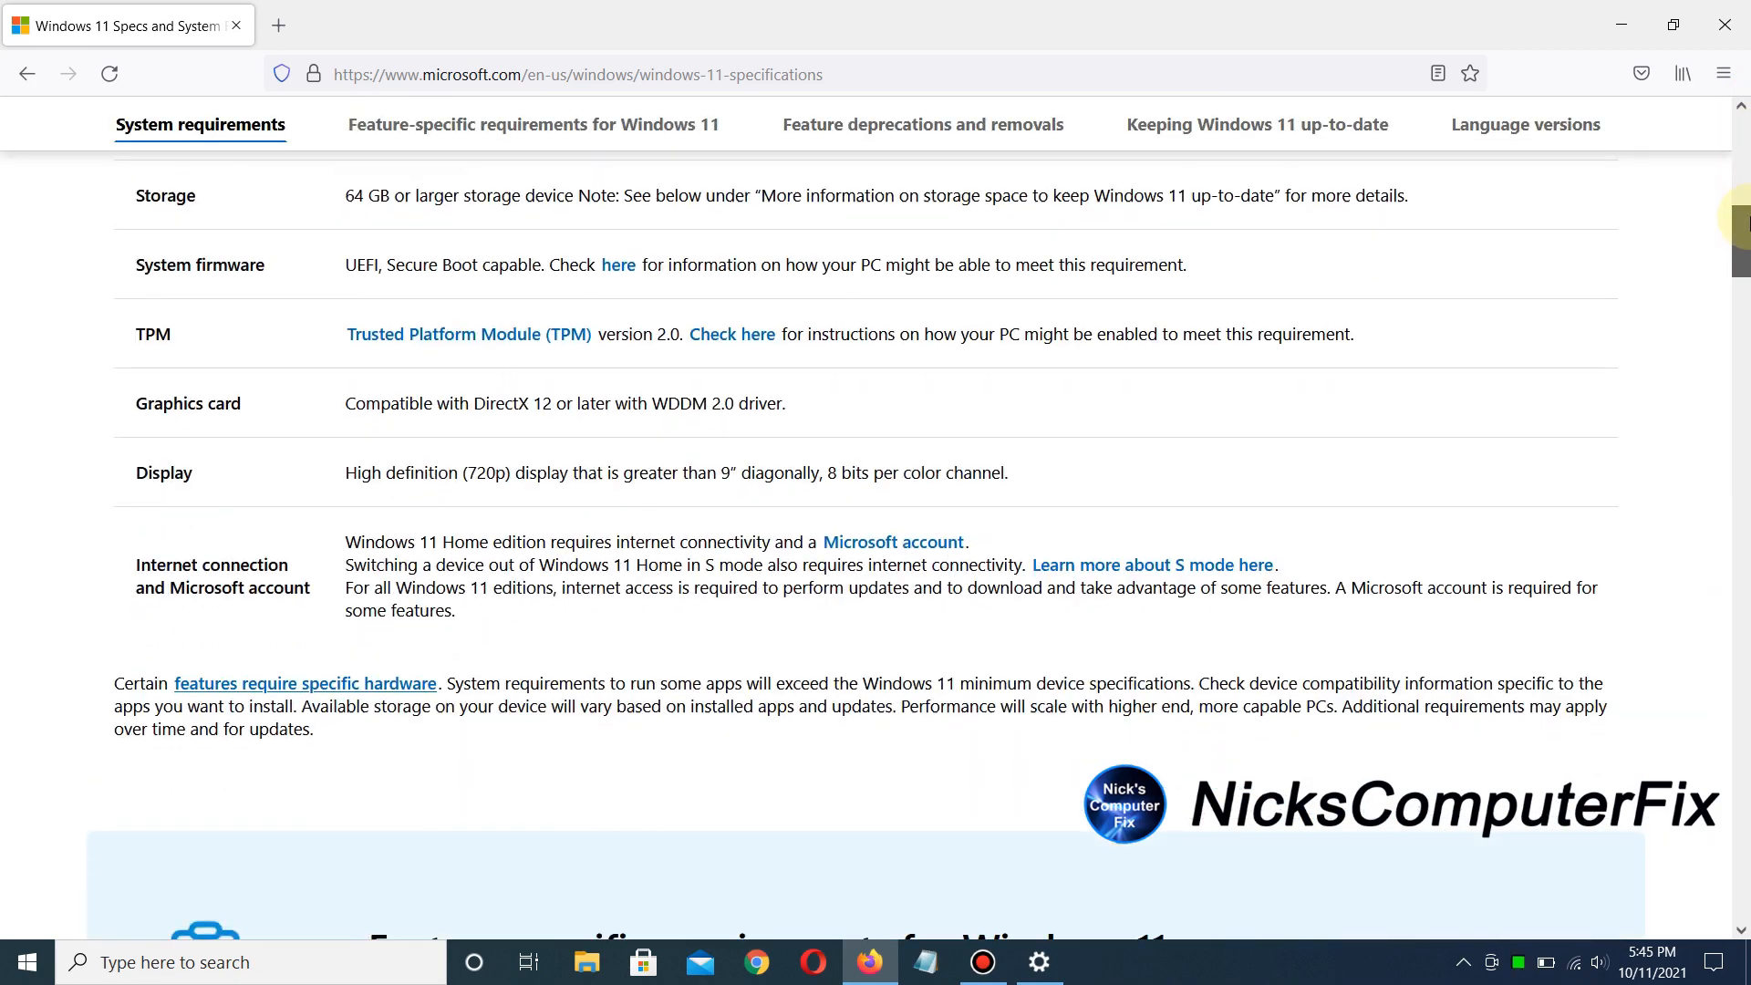
pyautogui.scroll(3)
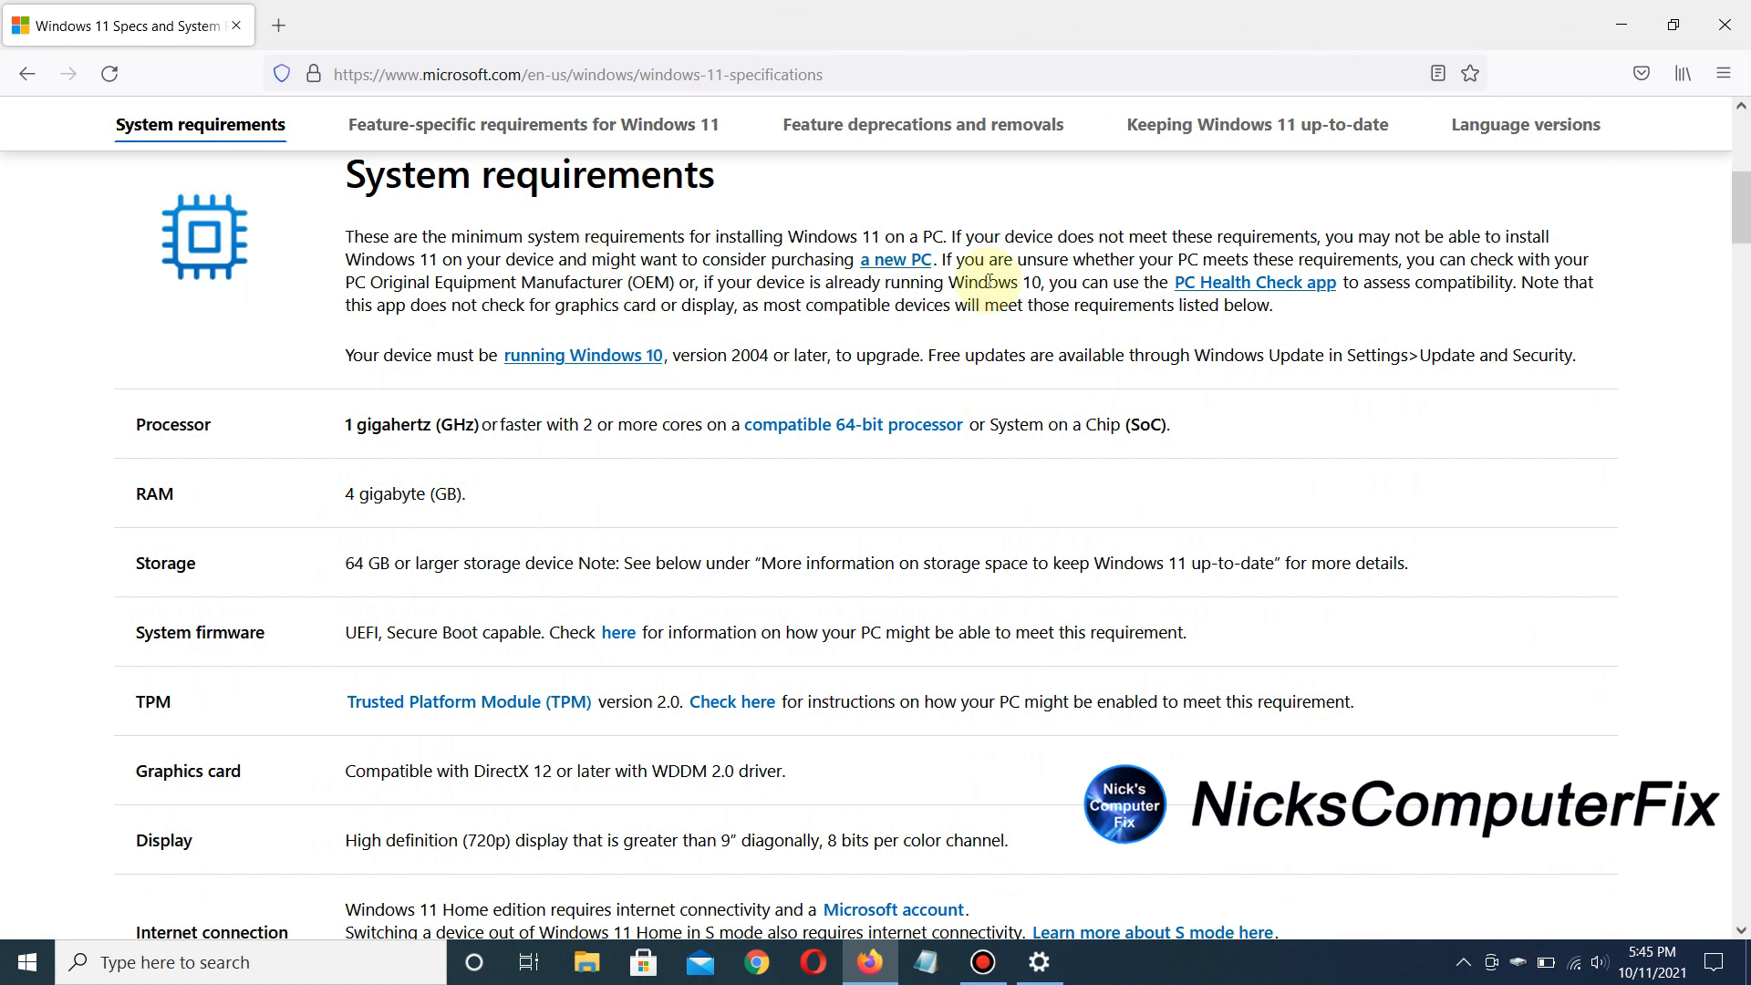
pyautogui.moveTo(799, 339)
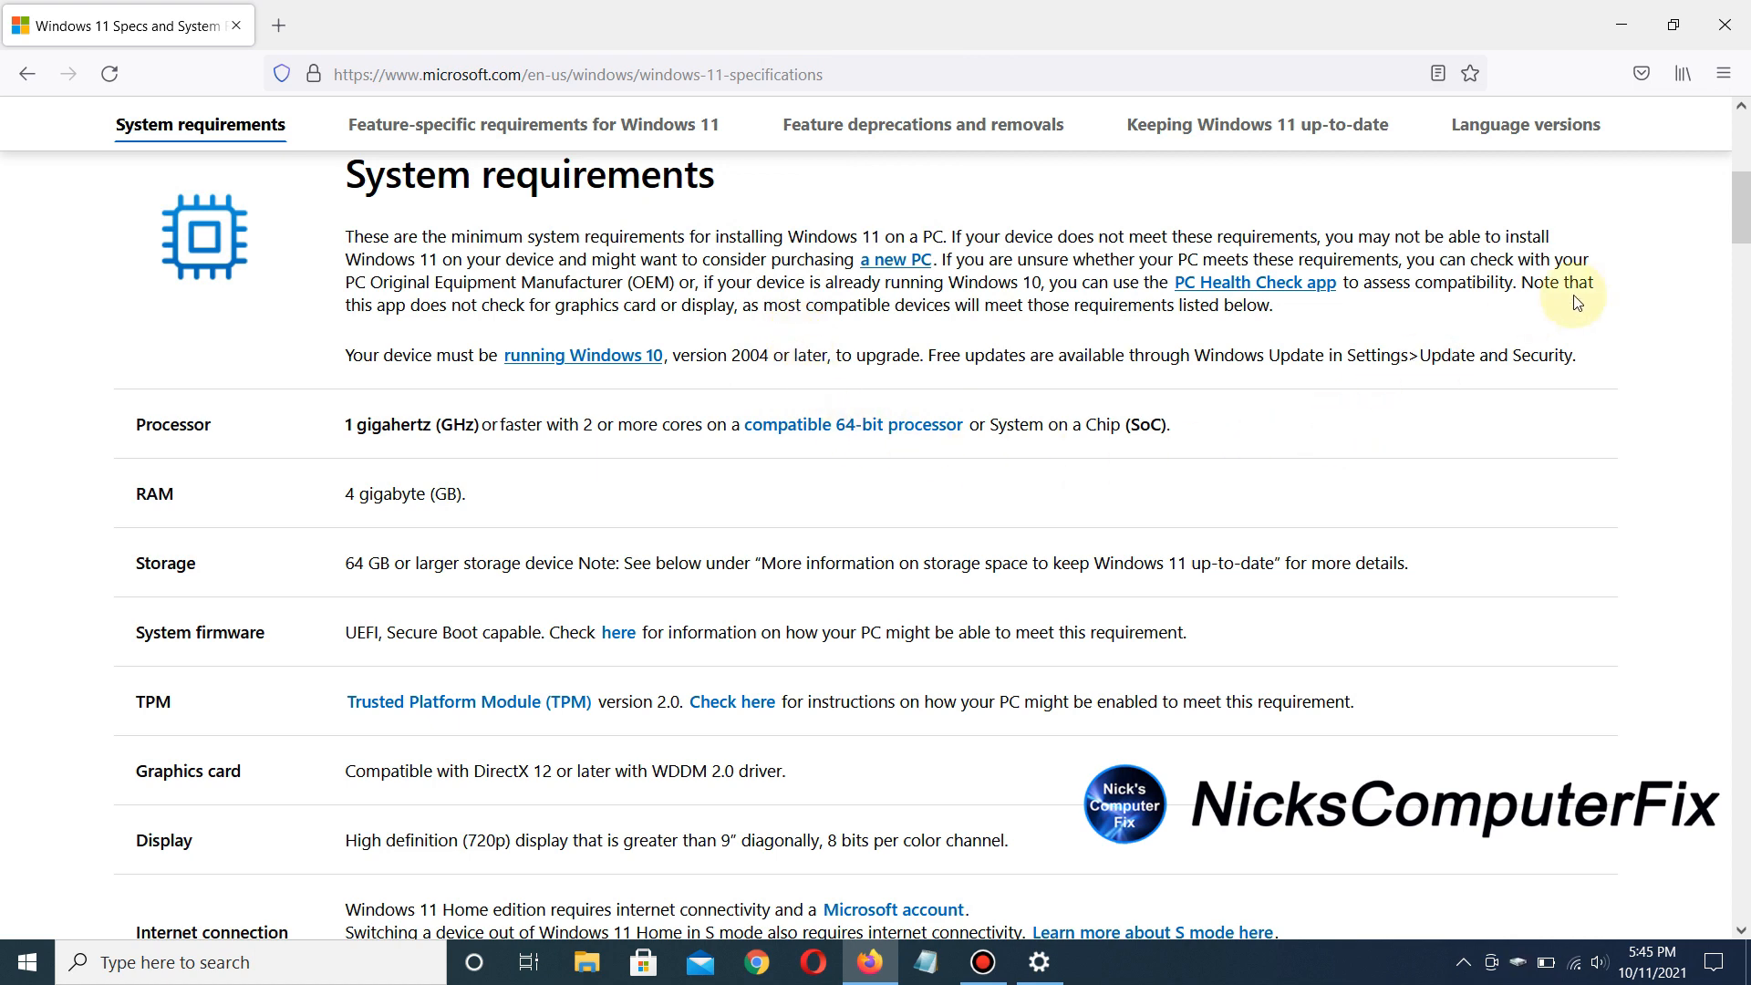
pyautogui.moveTo(1729, 20)
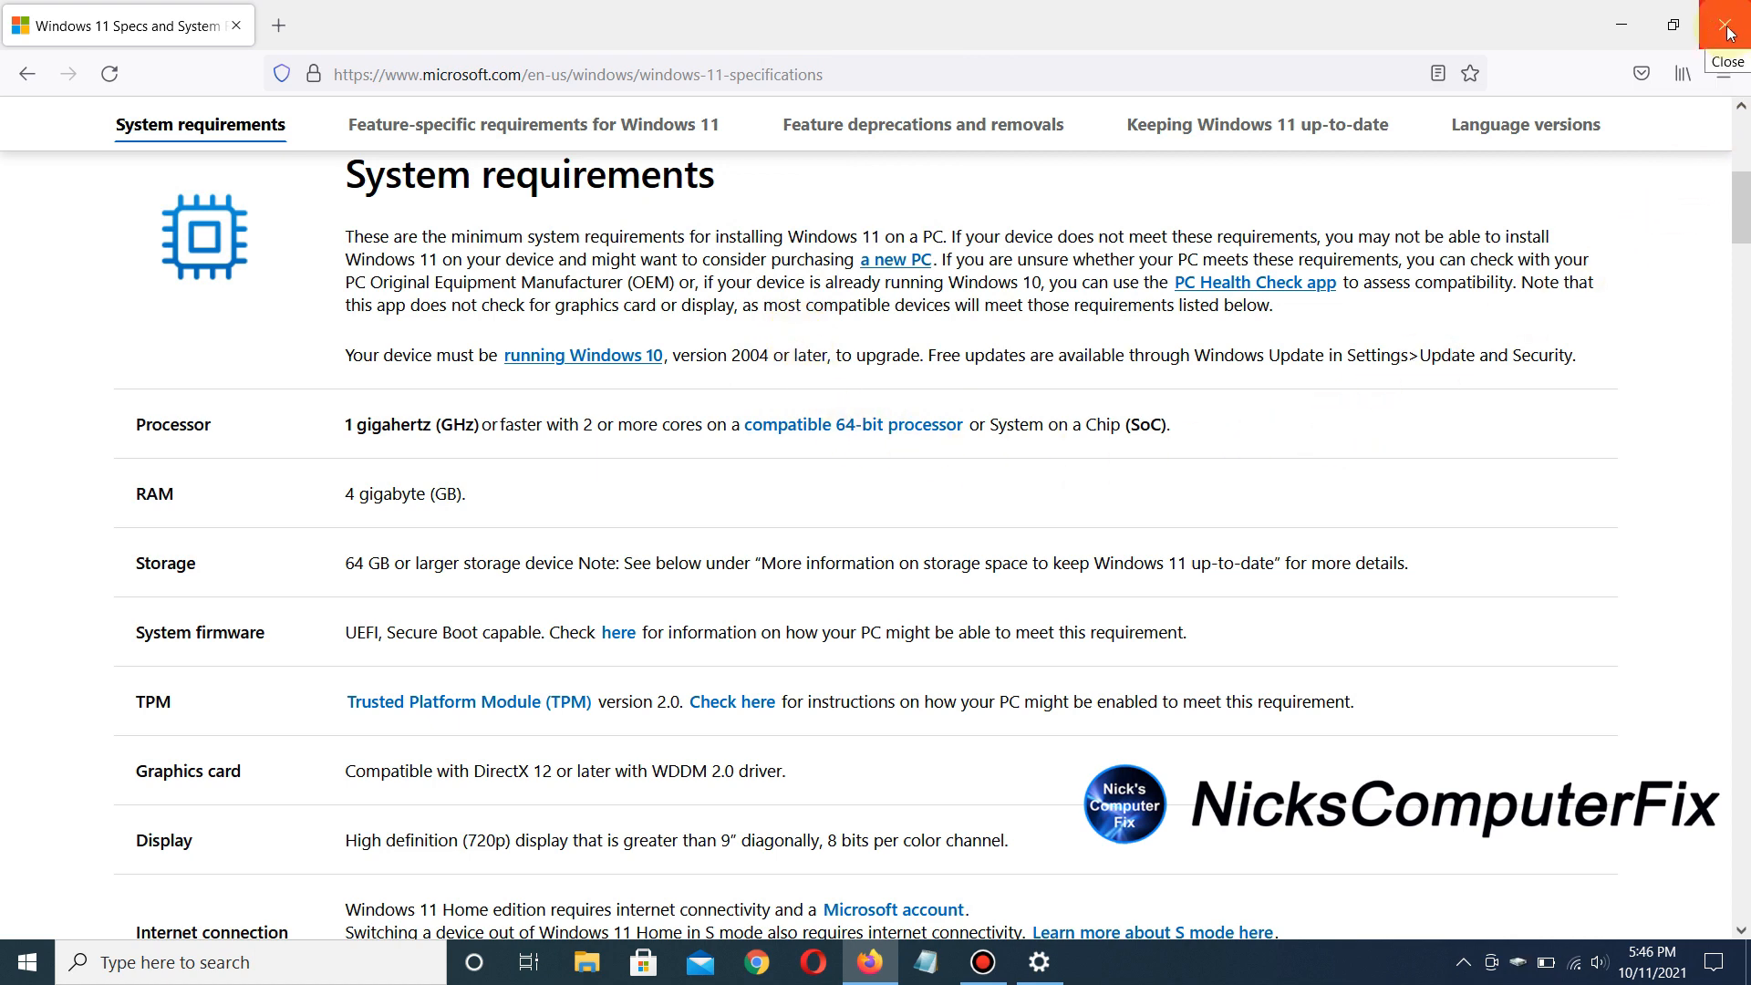
pyautogui.click(1722, 26)
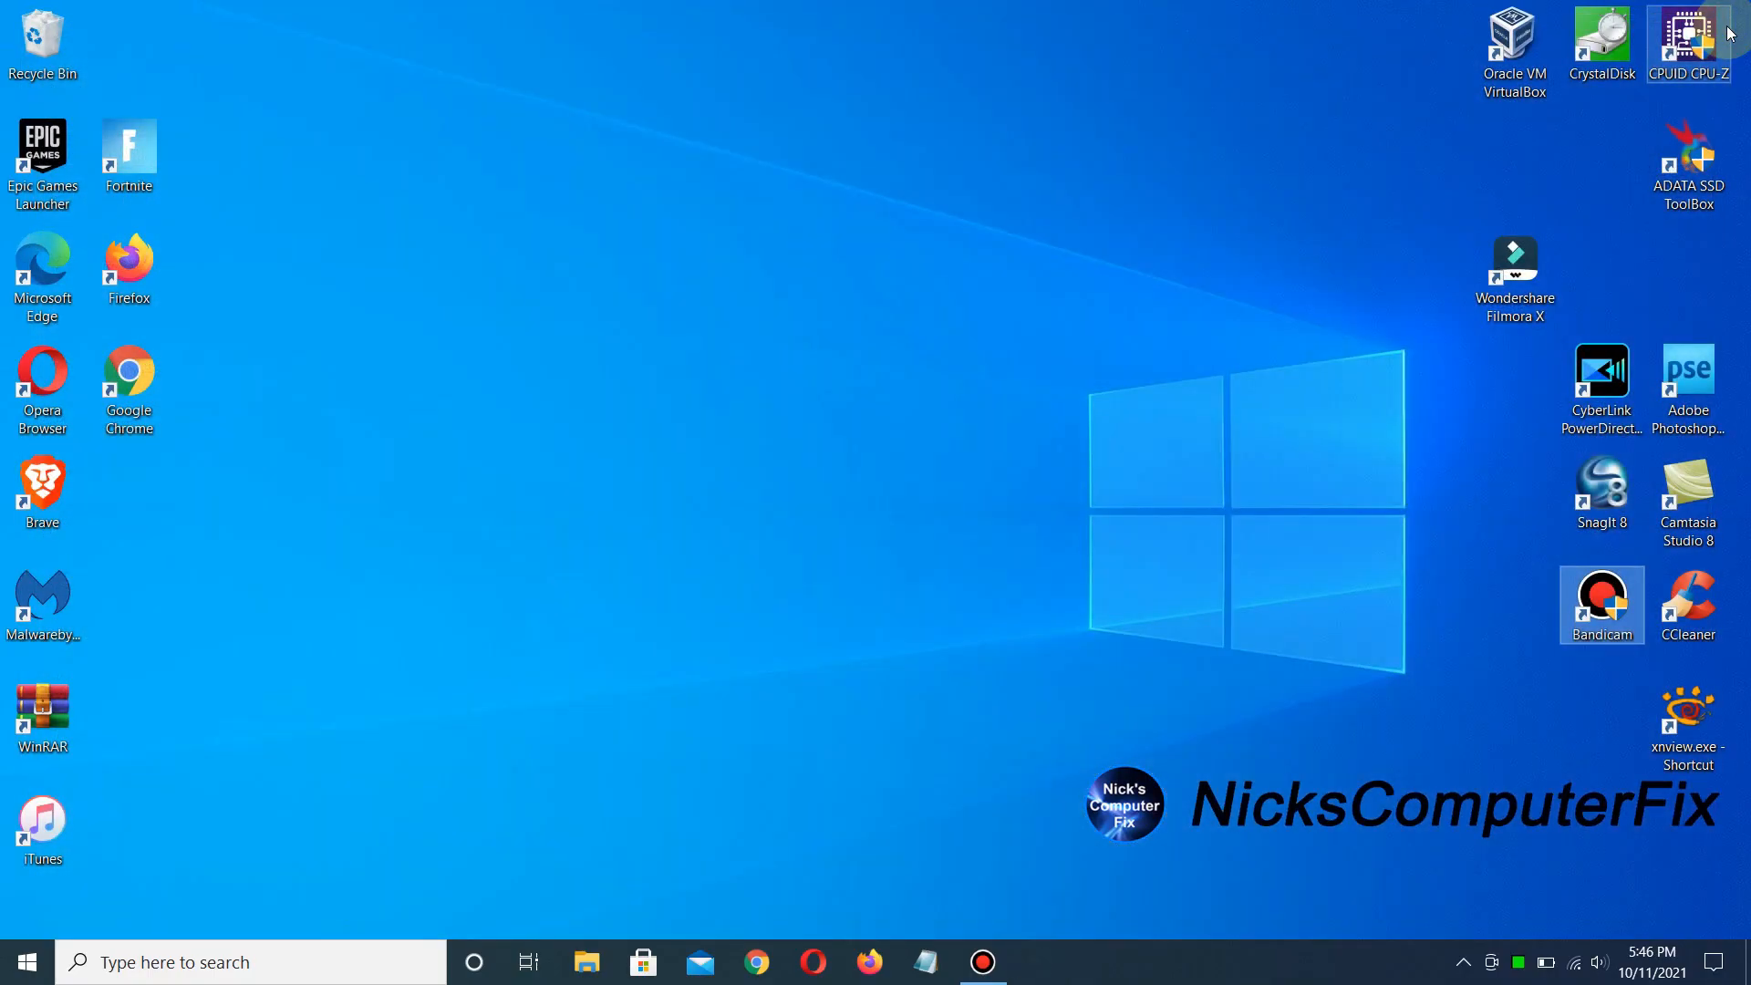